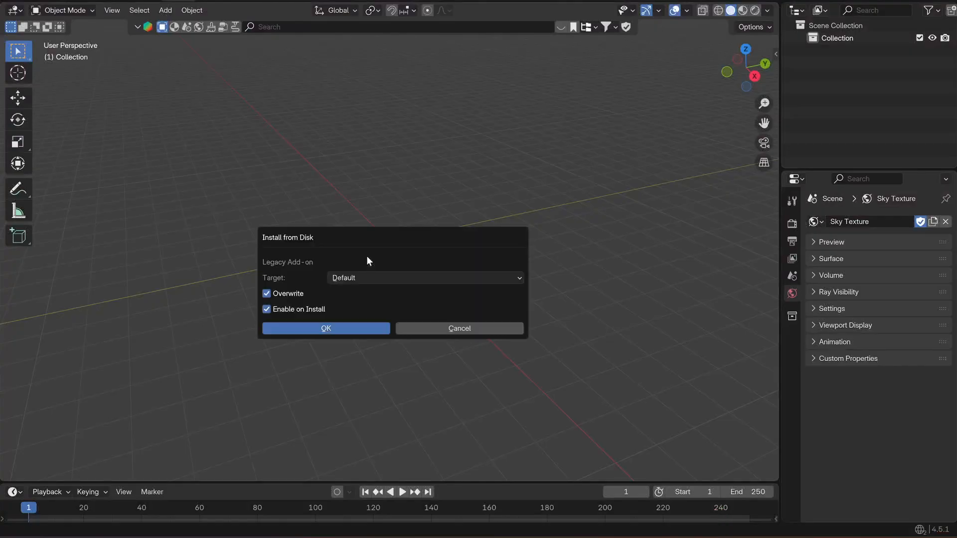
# Confirm the add-on install, browse the Nature Generator library and show the layered rock's settings.
pyautogui.click(325, 328)
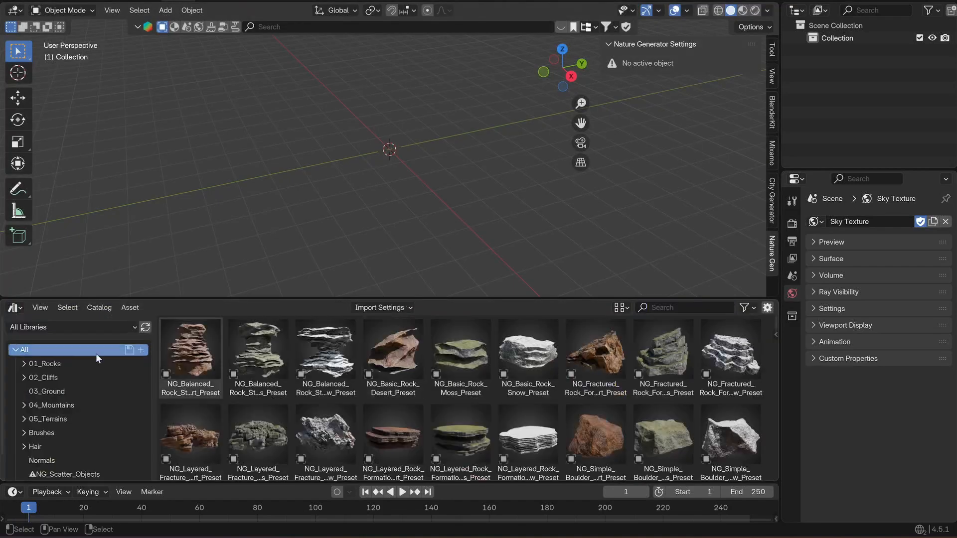
pyautogui.click(69, 327)
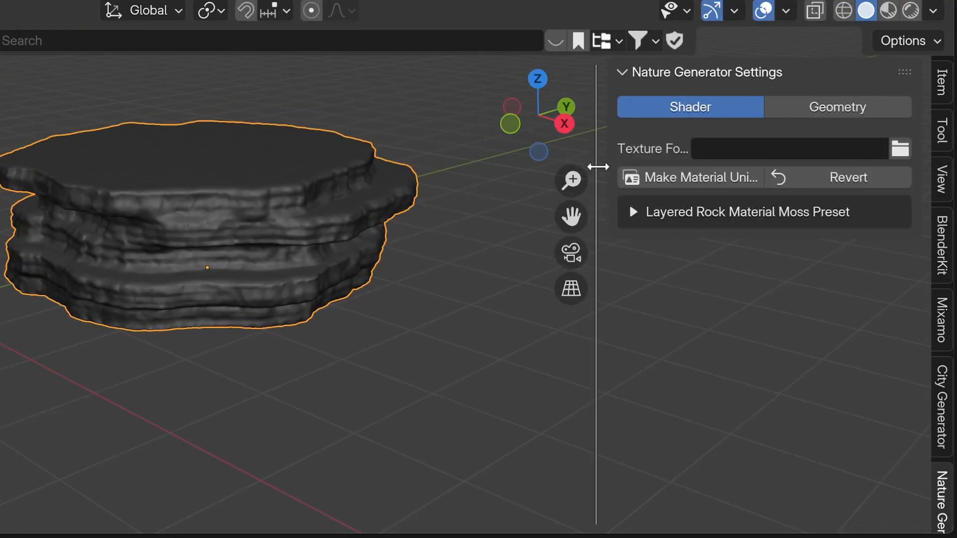
pyautogui.click(837, 106)
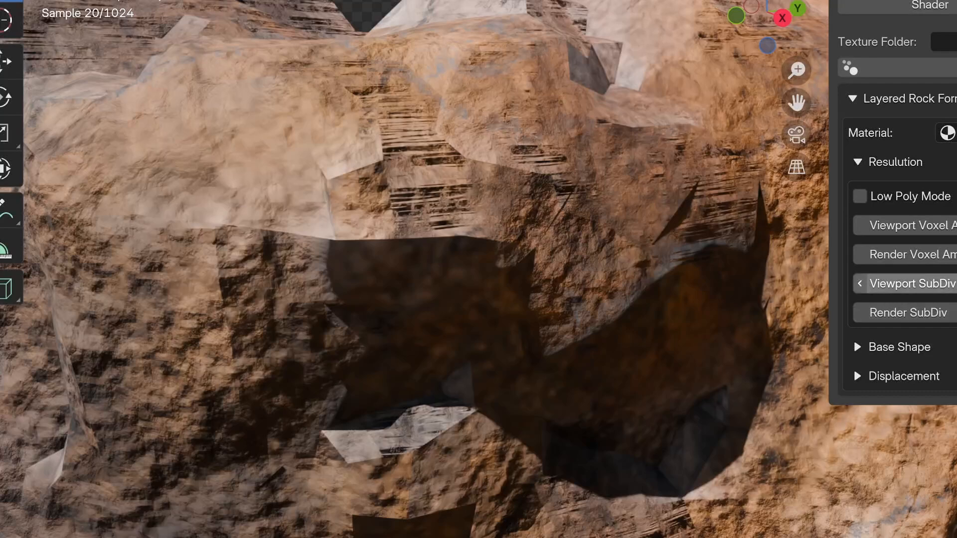
# Extract the NatureGenerator_Texture_Options zip into Downloads via Extract All.
pyautogui.rightClick(170, 106)
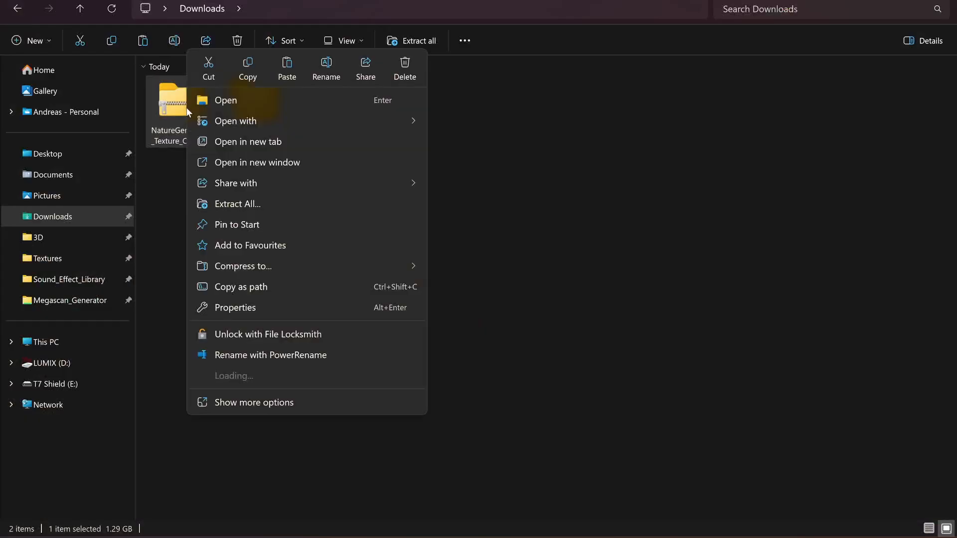
pyautogui.click(238, 203)
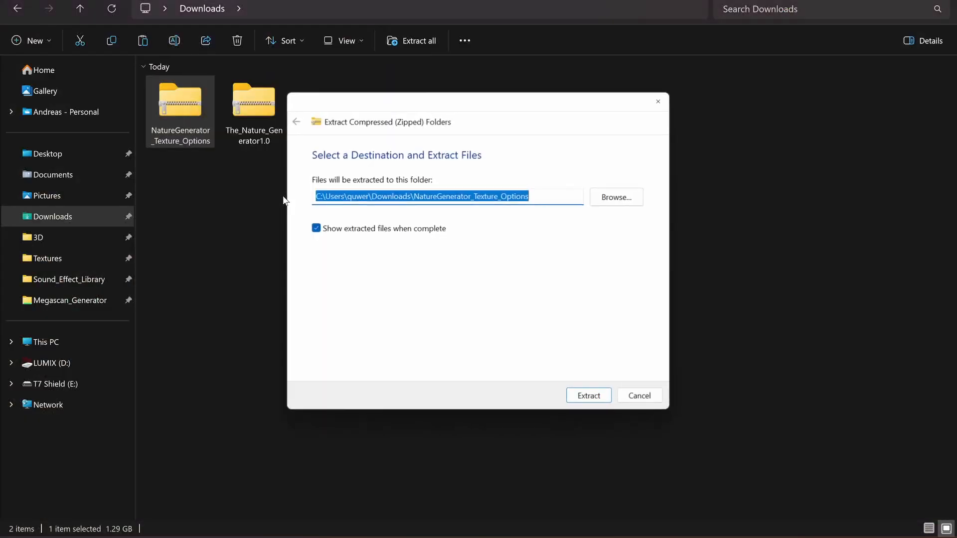
pyautogui.click(588, 396)
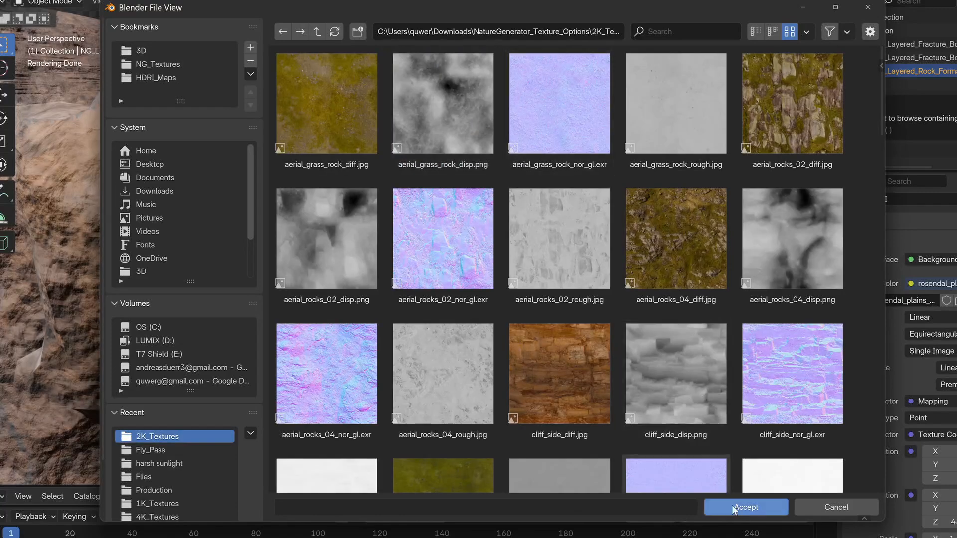
# Accept the extracted texture folder, then expand the cliff's Base Shape and Base Block Rotation settings.
pyautogui.click(746, 507)
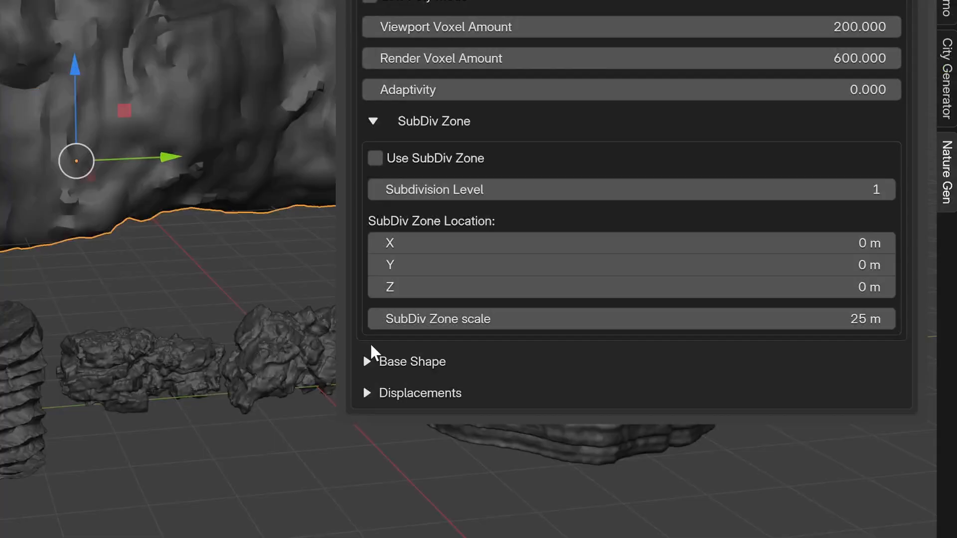
pyautogui.click(367, 361)
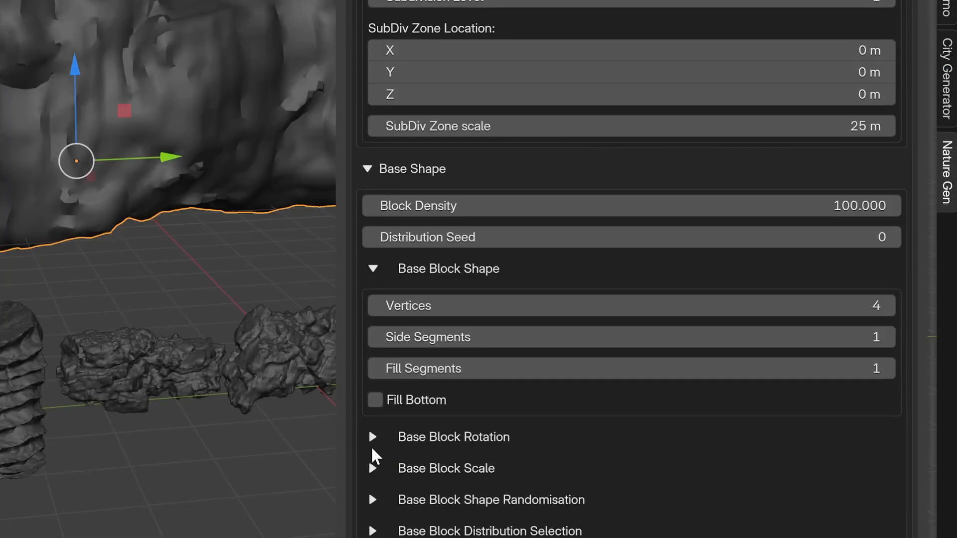
pyautogui.click(372, 437)
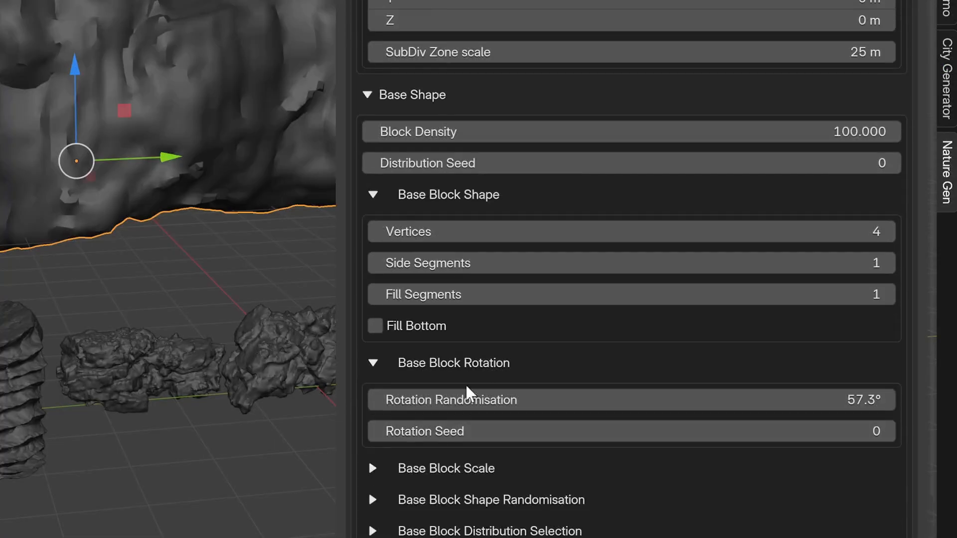
pyautogui.scroll(-3)
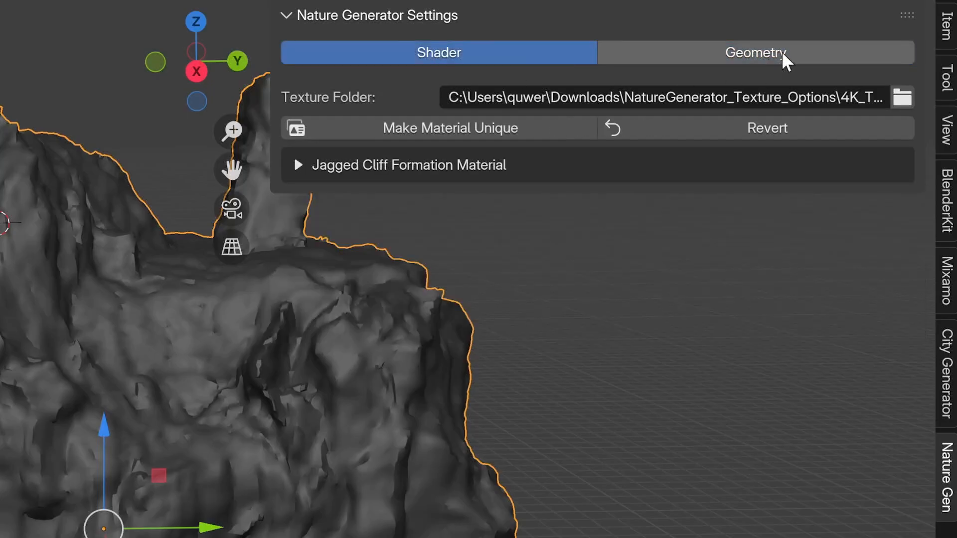
# Enable Low Poly Mode for the Layered Fracture Boulder in the Geometry settings.
pyautogui.click(755, 53)
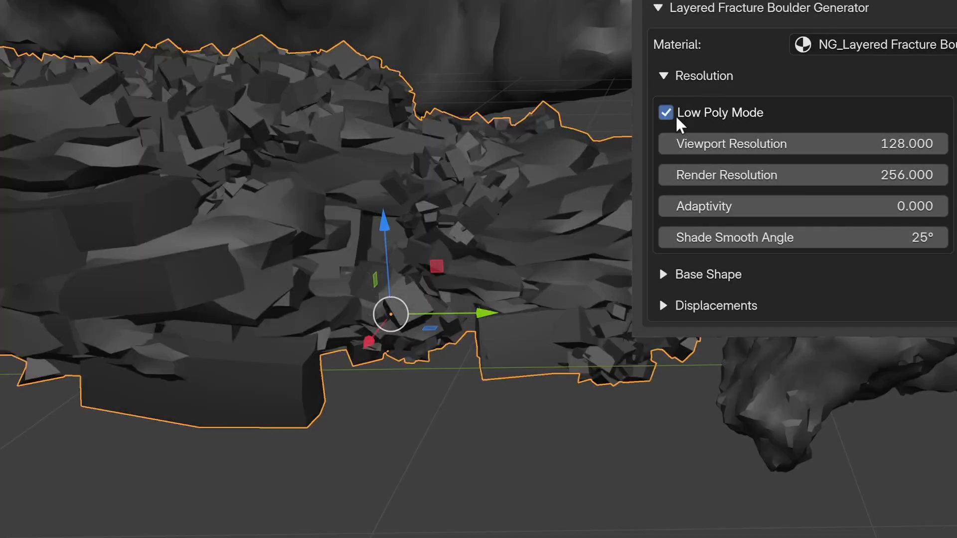
pyautogui.click(665, 113)
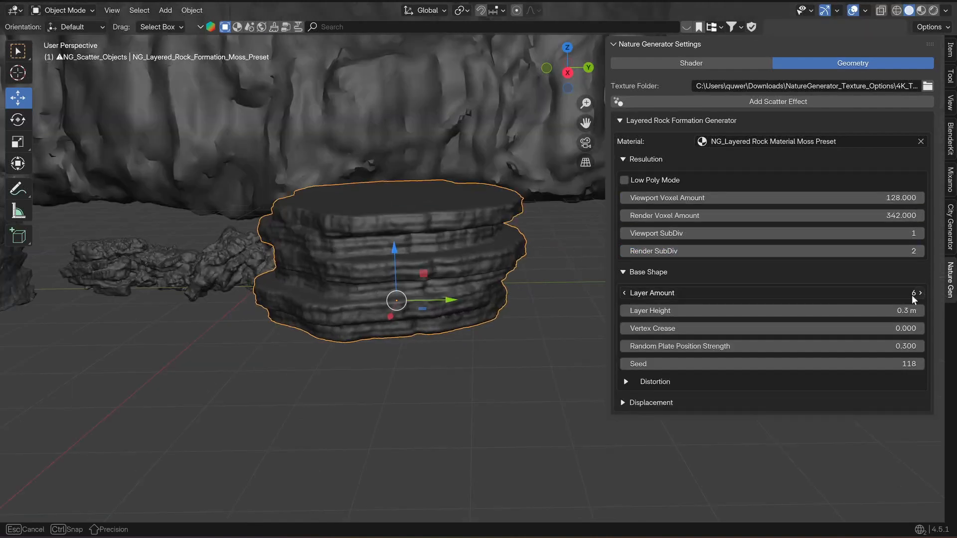
# Raise the rock formation's Layer Amount to 7 and orbit around the balanced rock stack.
pyautogui.click(920, 293)
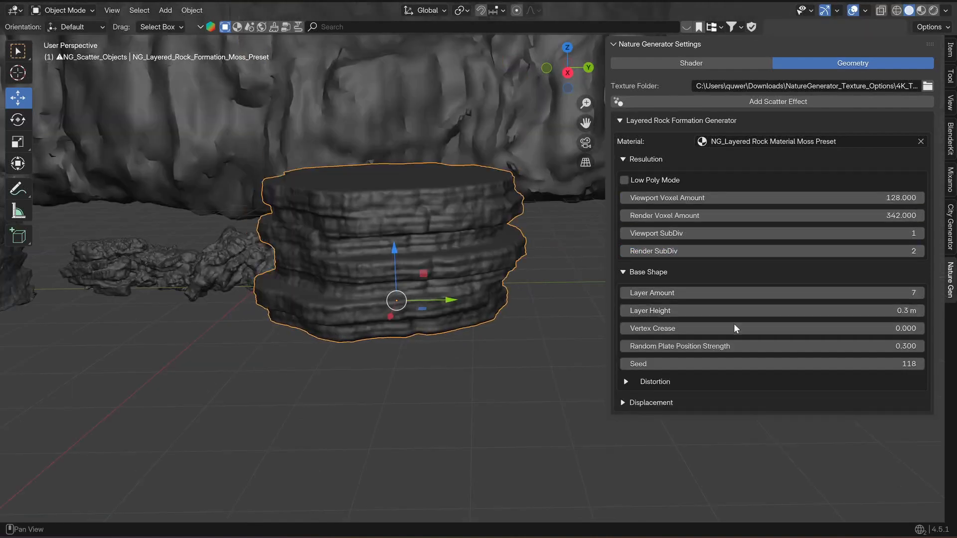
pyautogui.moveTo(671, 328); pyautogui.dragTo(903, 328)
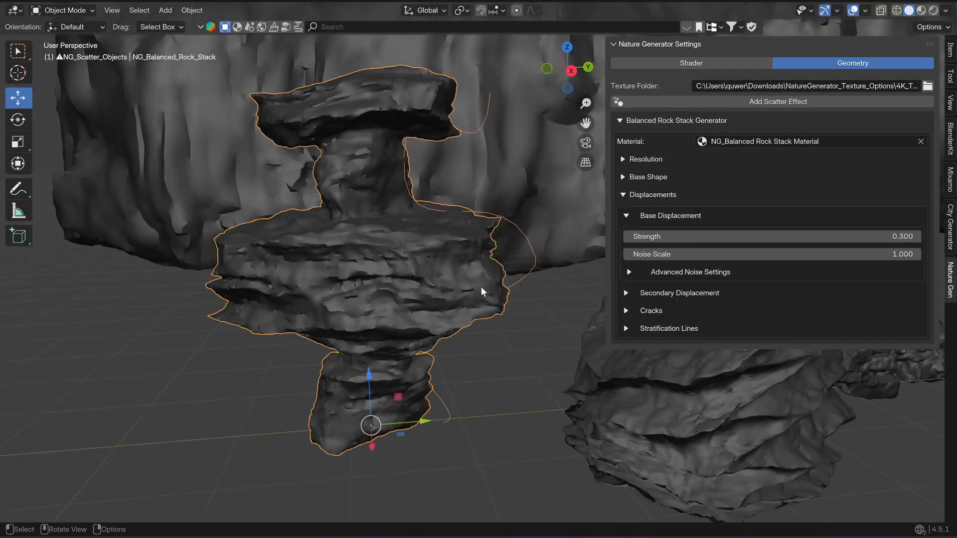
pyautogui.moveTo(671, 237); pyautogui.dragTo(793, 236)
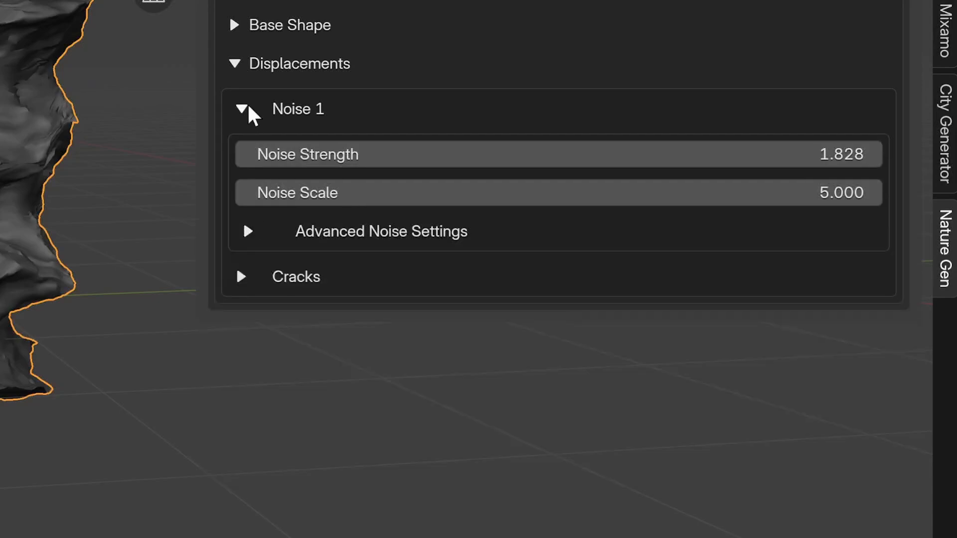
# Add a scatter effect, include the NG_Scatter_Objects collection, and try shrubs then grass strands.
pyautogui.click(241, 108)
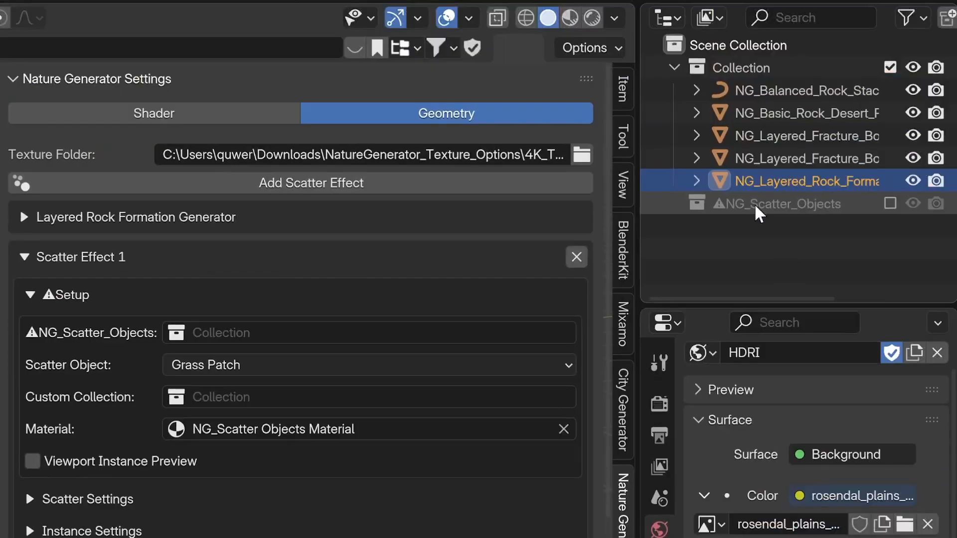
pyautogui.click(366, 365)
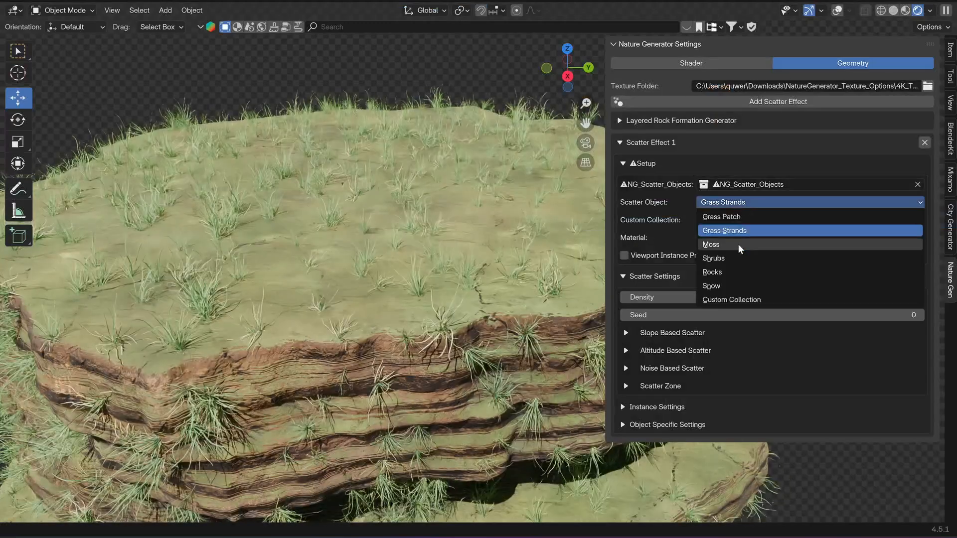
pyautogui.click(713, 257)
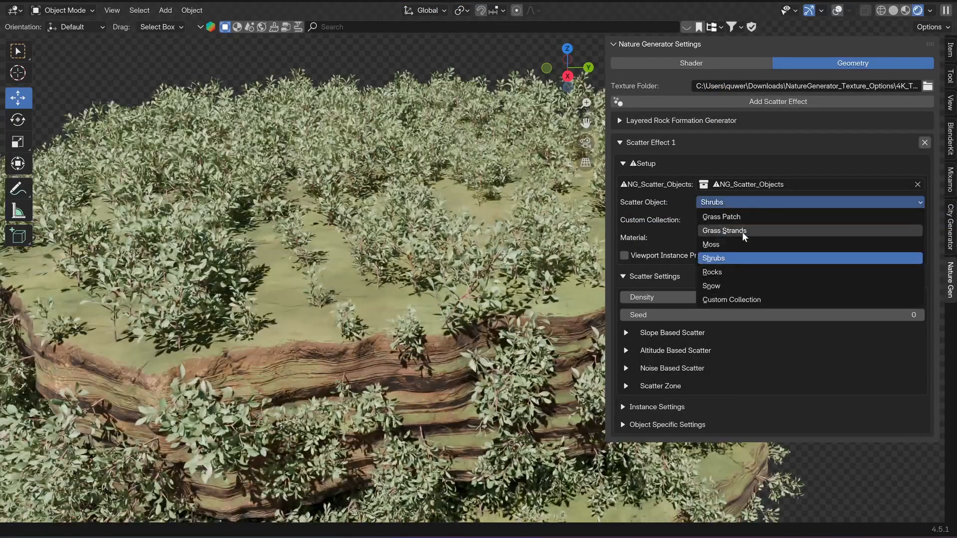
pyautogui.click(710, 287)
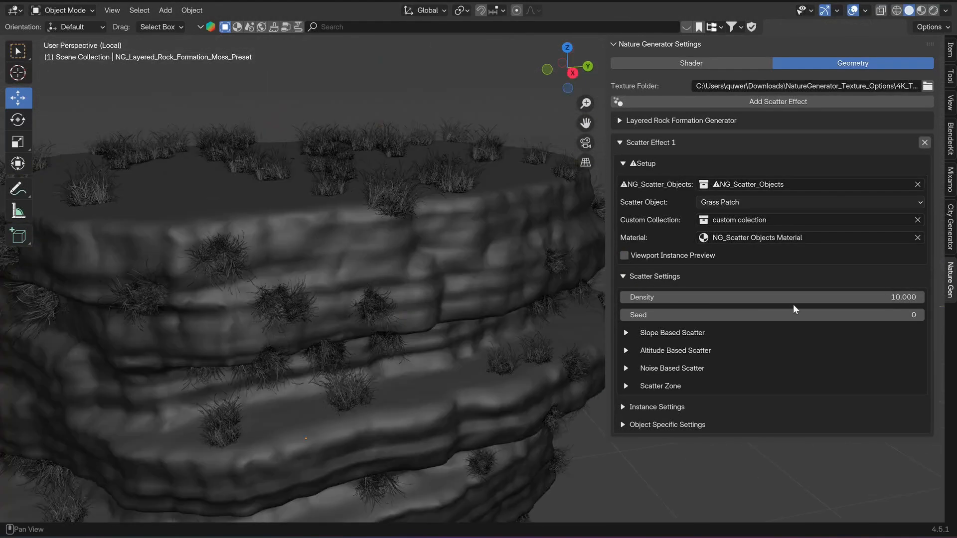
# Raise grass scatter density to about 208.6 and enable noise-based scatter for clumping.
pyautogui.moveTo(793, 297); pyautogui.dragTo(903, 297)
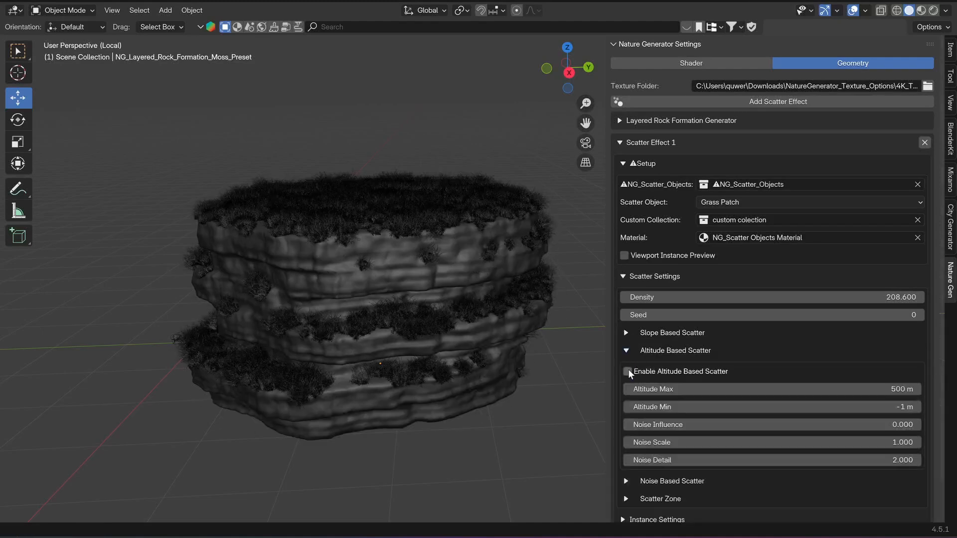
pyautogui.click(627, 370)
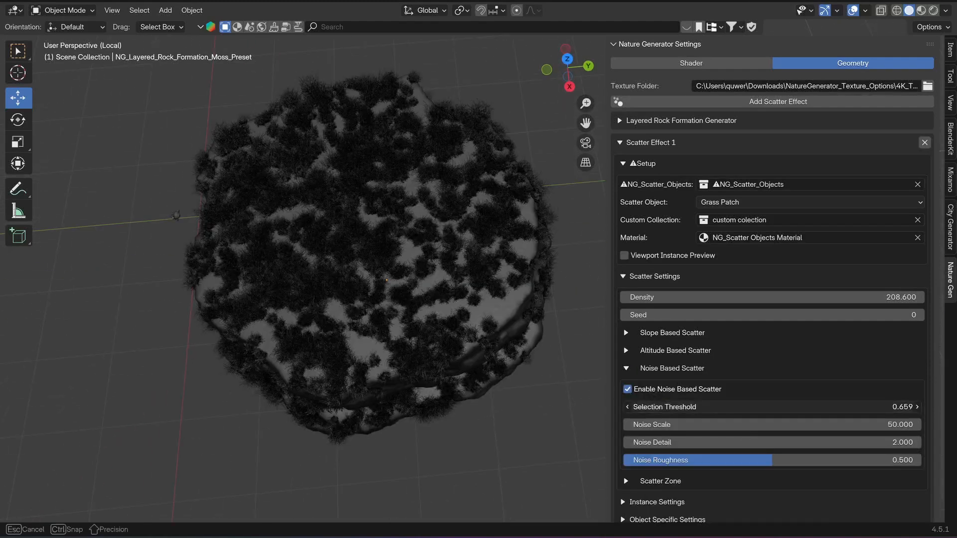
pyautogui.click(626, 368)
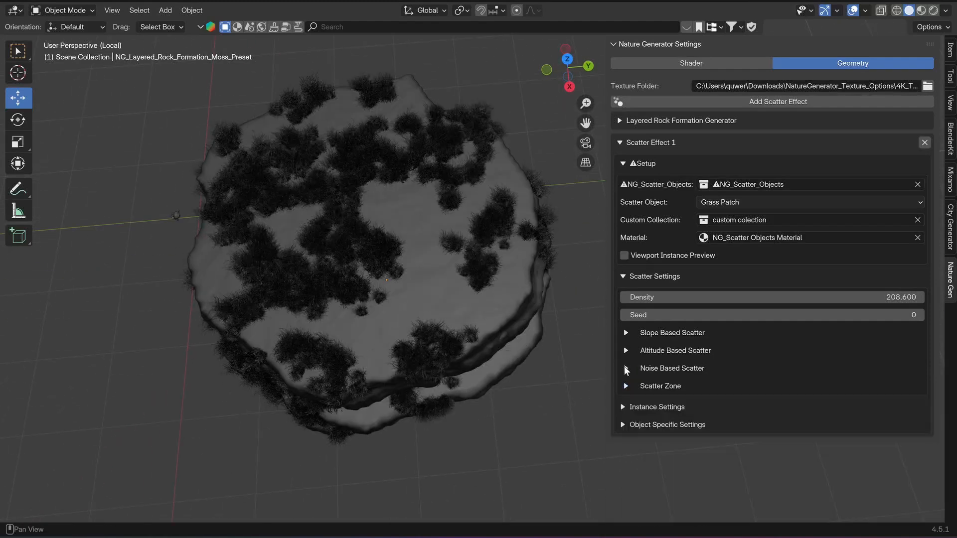
pyautogui.click(625, 385)
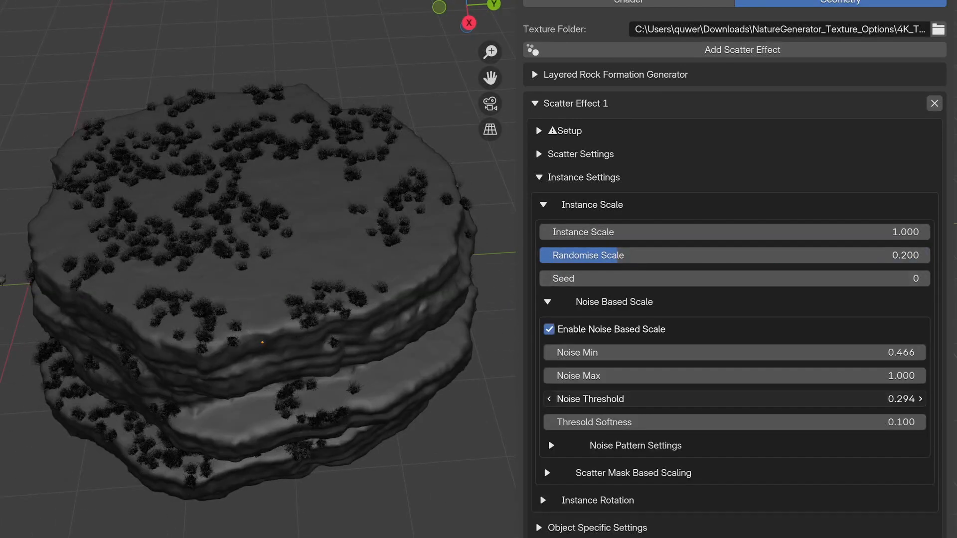
# Collapse the noise-based scale settings and open the scatter mask scaling options.
pyautogui.click(547, 301)
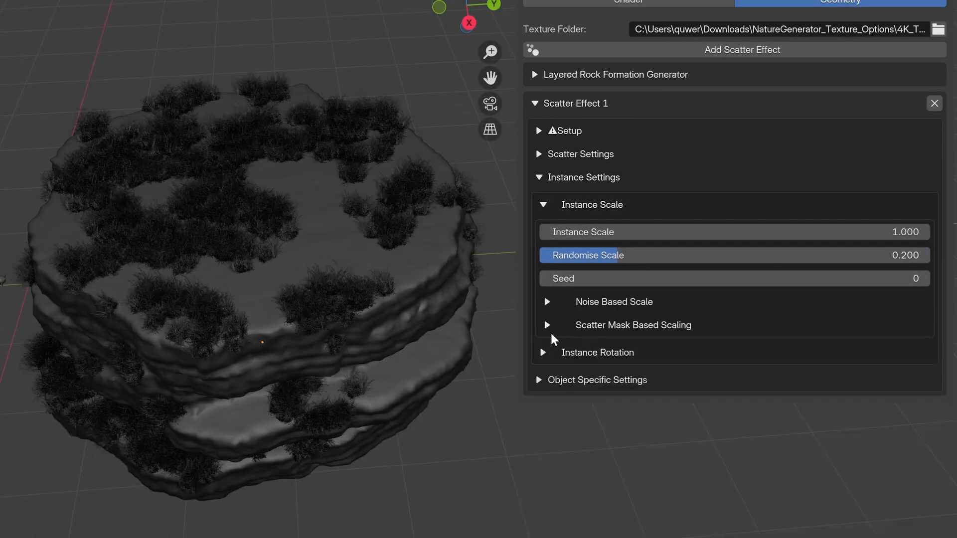
pyautogui.click(548, 325)
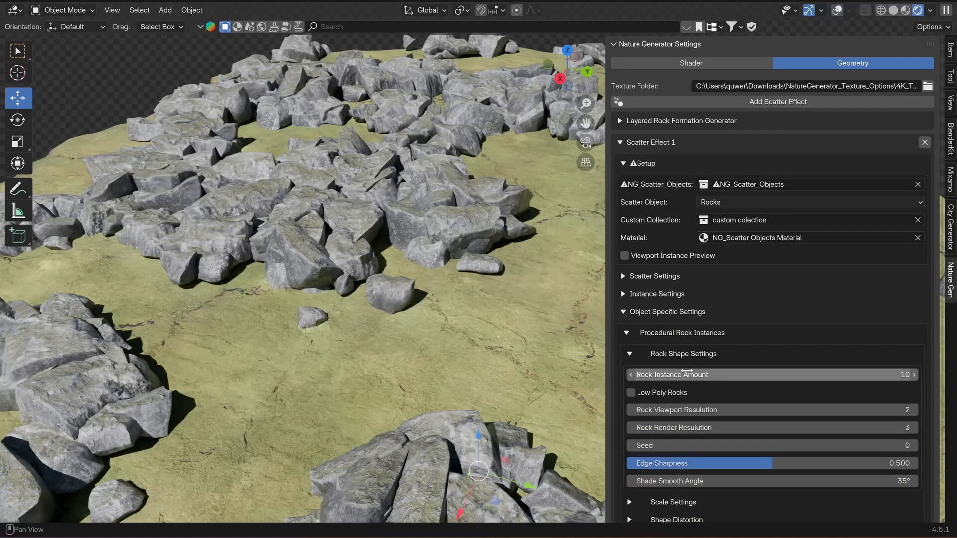
# Switch the scattered objects from rocks to snow and toggle particle detail on the snow.
pyautogui.click(915, 409)
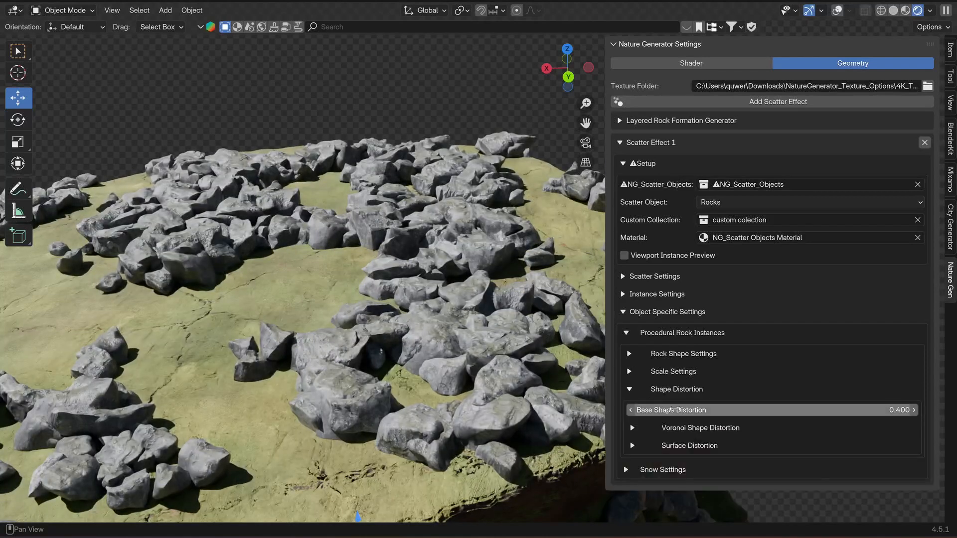
pyautogui.click(809, 203)
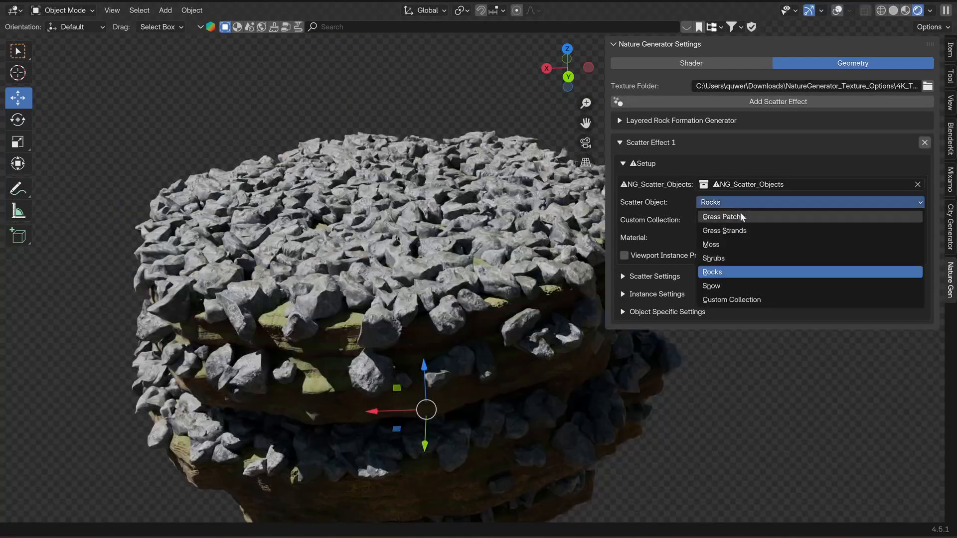
pyautogui.click(711, 286)
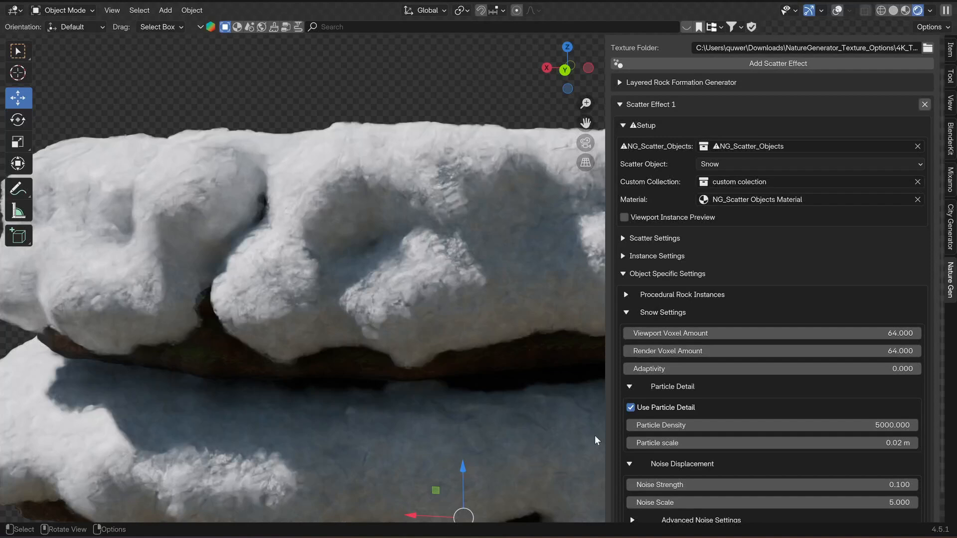
pyautogui.moveTo(632, 412)
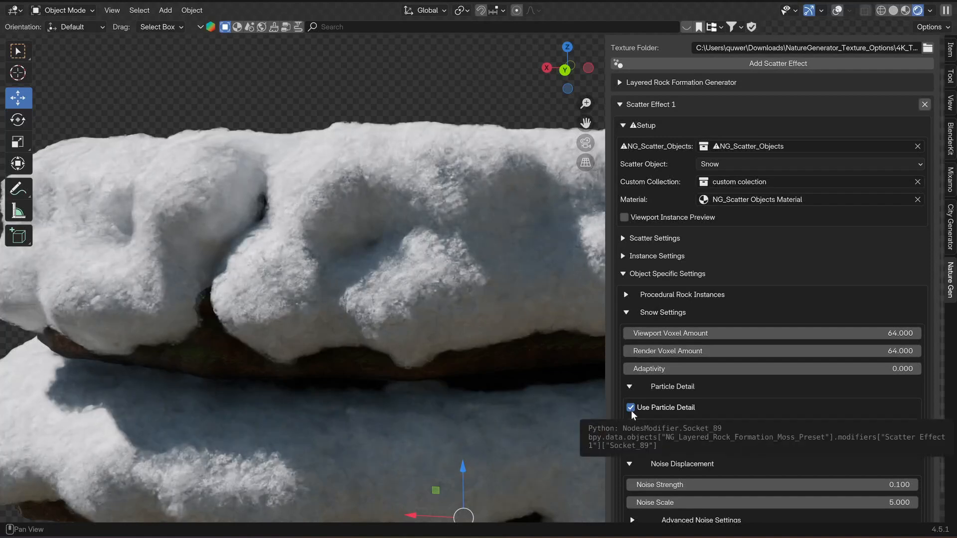
pyautogui.click(630, 407)
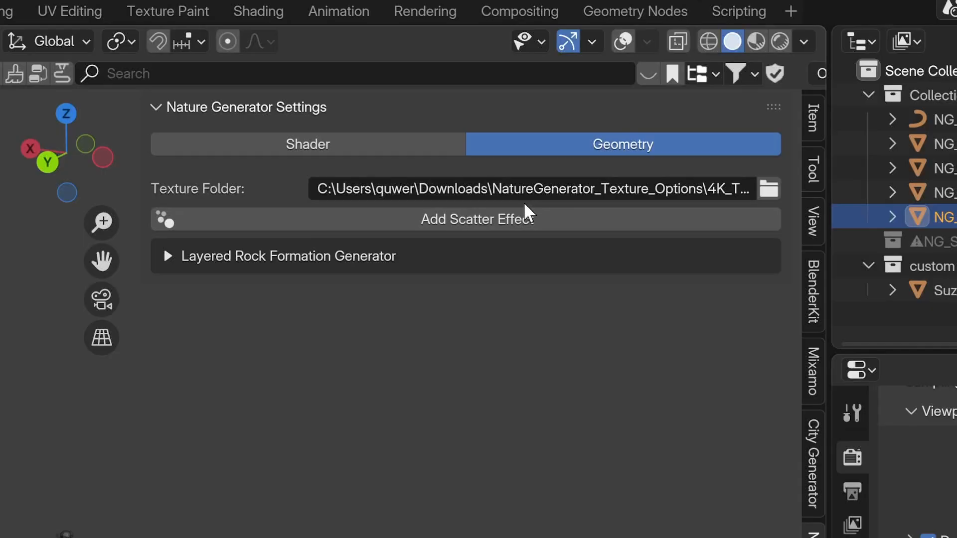
# Add two more scatter effects to the rock formation.
pyautogui.click(477, 219)
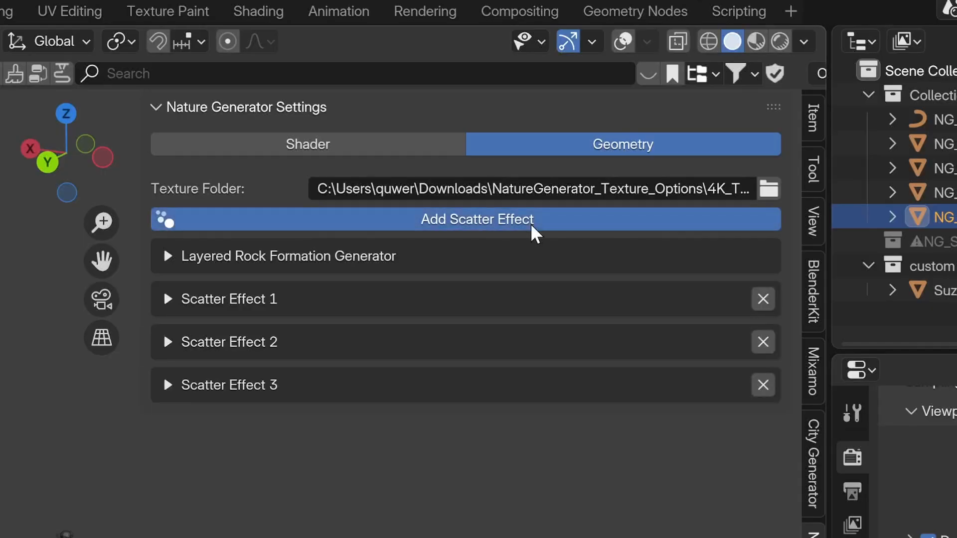
pyautogui.click(763, 384)
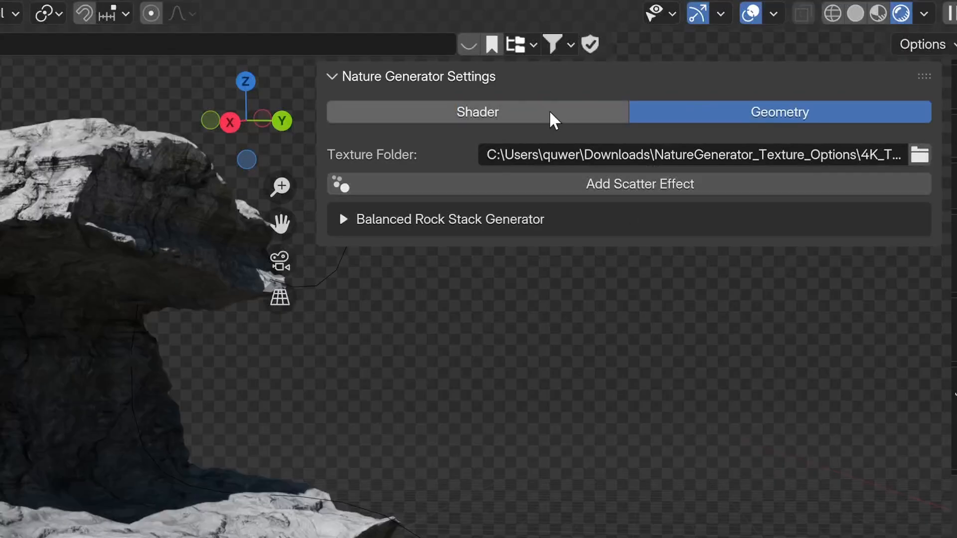
# On the Shader tab, adjust base material and colour variation toward a reddish desert rock.
pyautogui.click(477, 112)
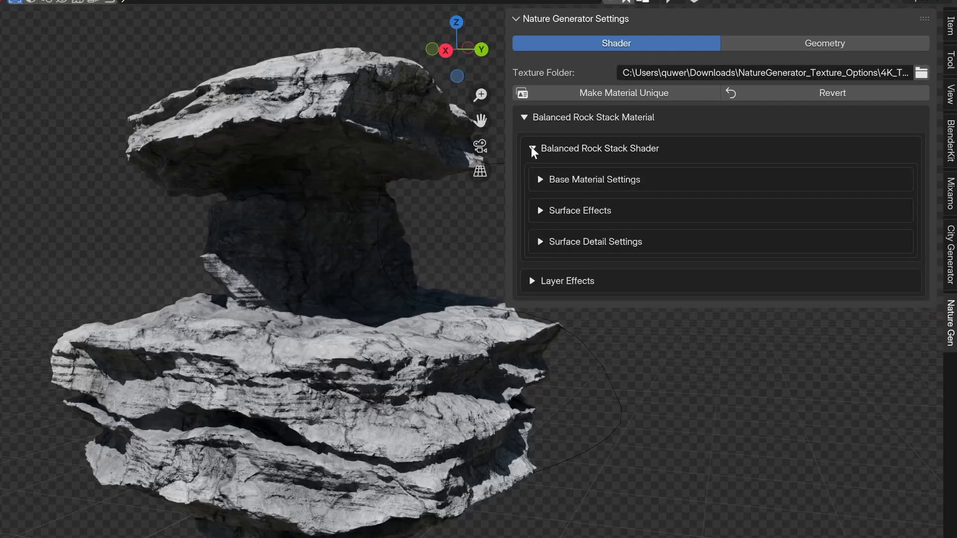
pyautogui.click(540, 179)
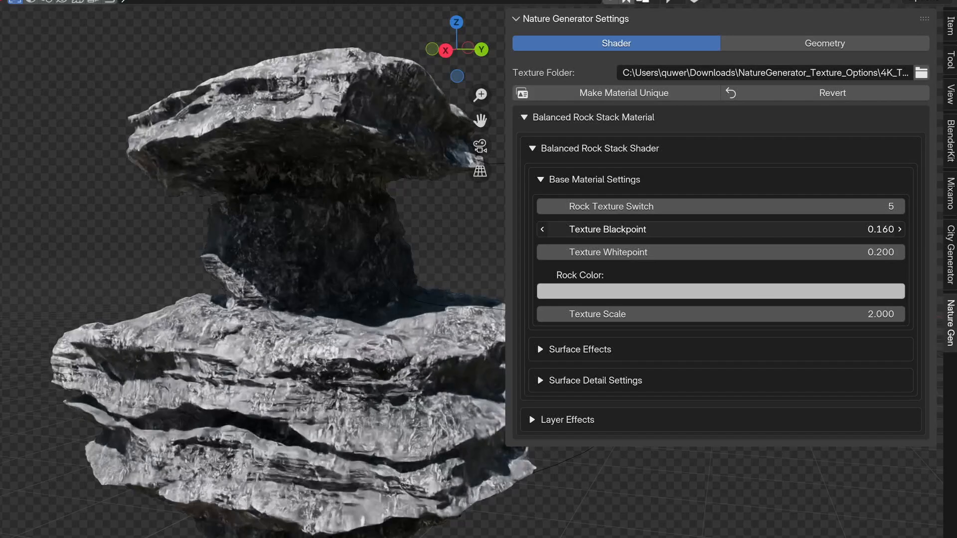
pyautogui.click(719, 291)
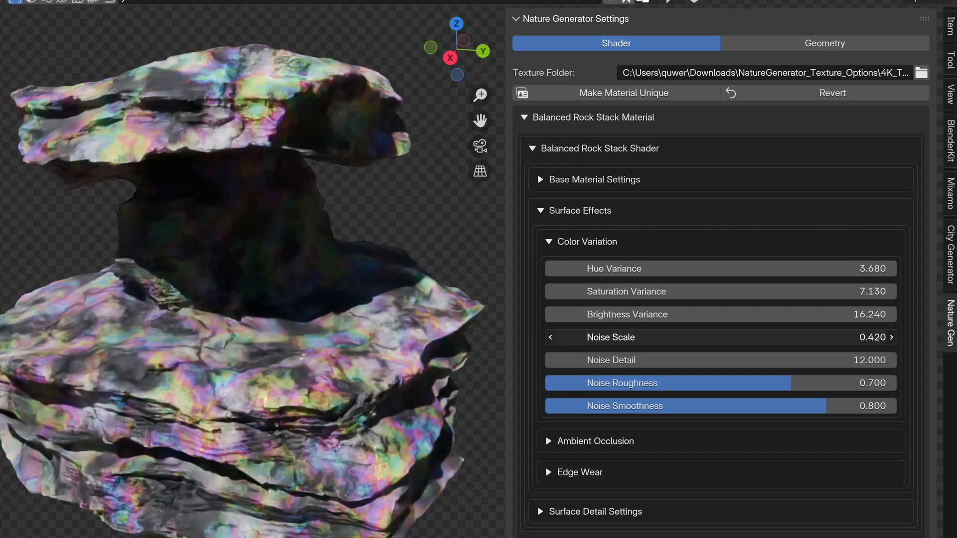
pyautogui.click(548, 241)
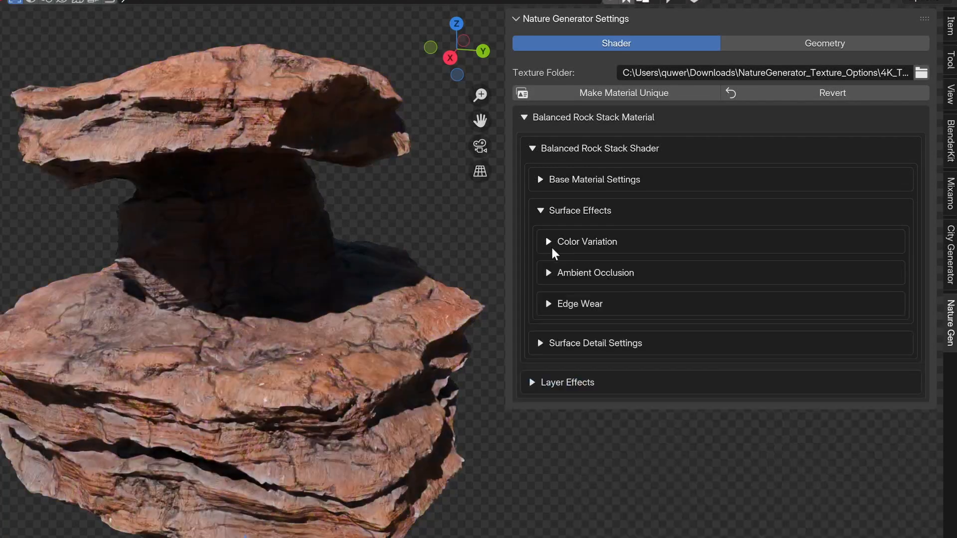
pyautogui.click(594, 272)
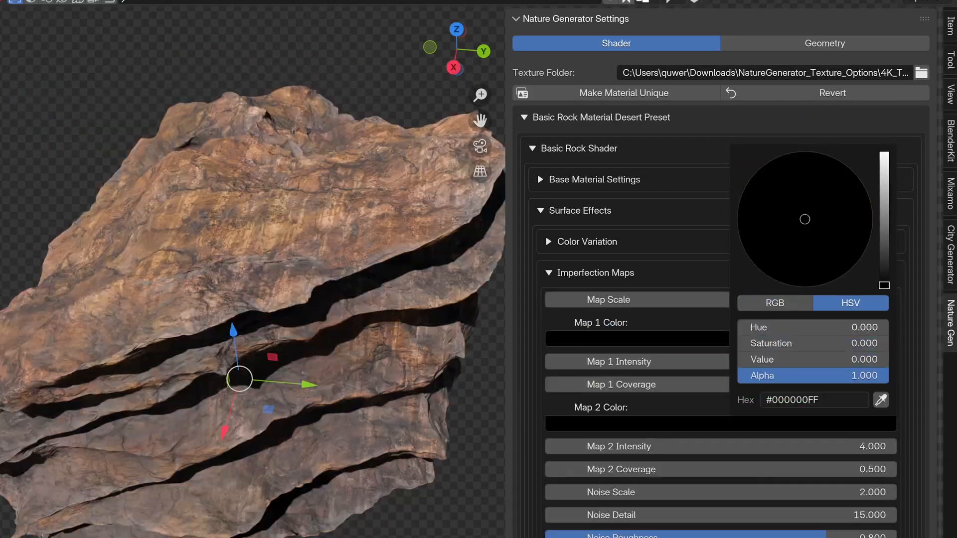
# Adjust the rock stack's imperfection map colour and surface detail strengths, then move to the next boulder.
pyautogui.click(827, 286)
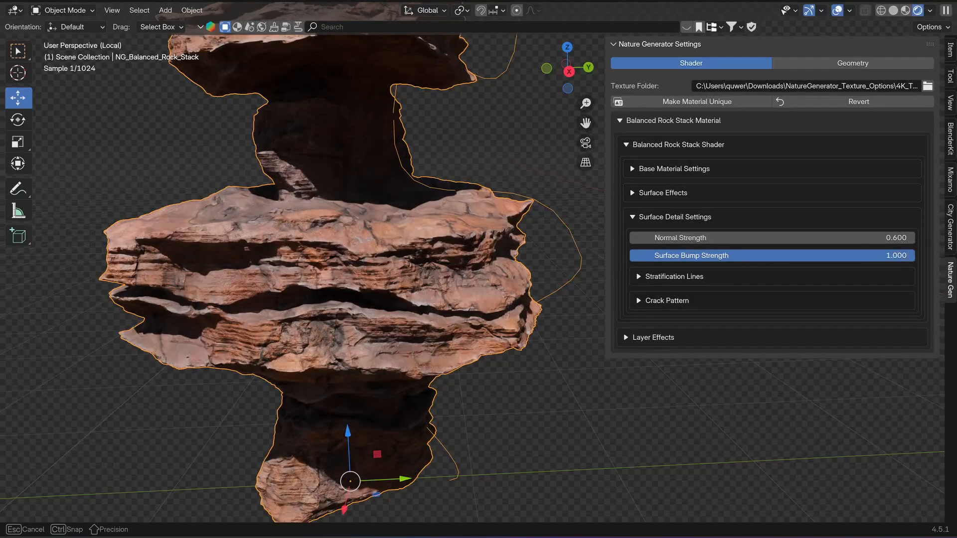
pyautogui.click(673, 276)
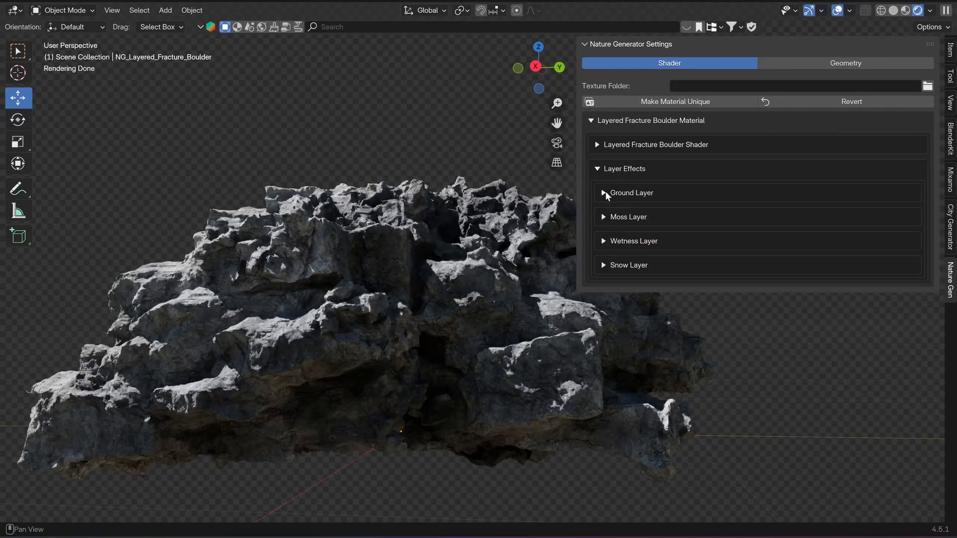
# Enable a green moss layer on the fracture boulder with a noise mask for patchy coverage.
pyautogui.click(604, 216)
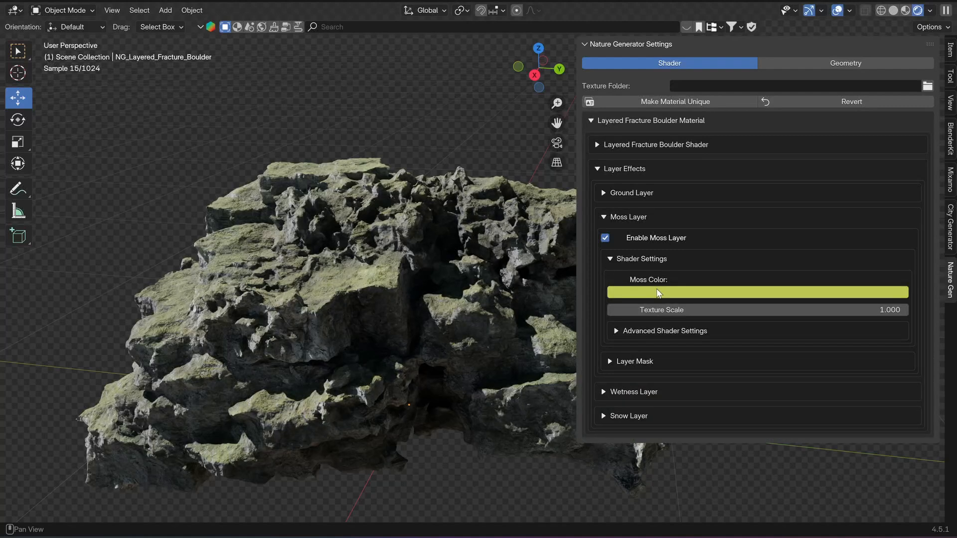
pyautogui.click(757, 292)
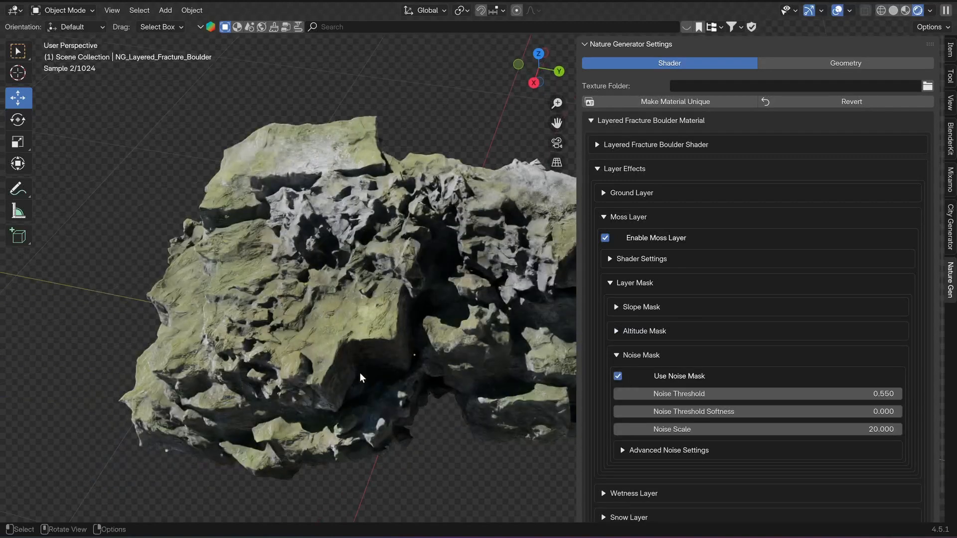
pyautogui.click(845, 63)
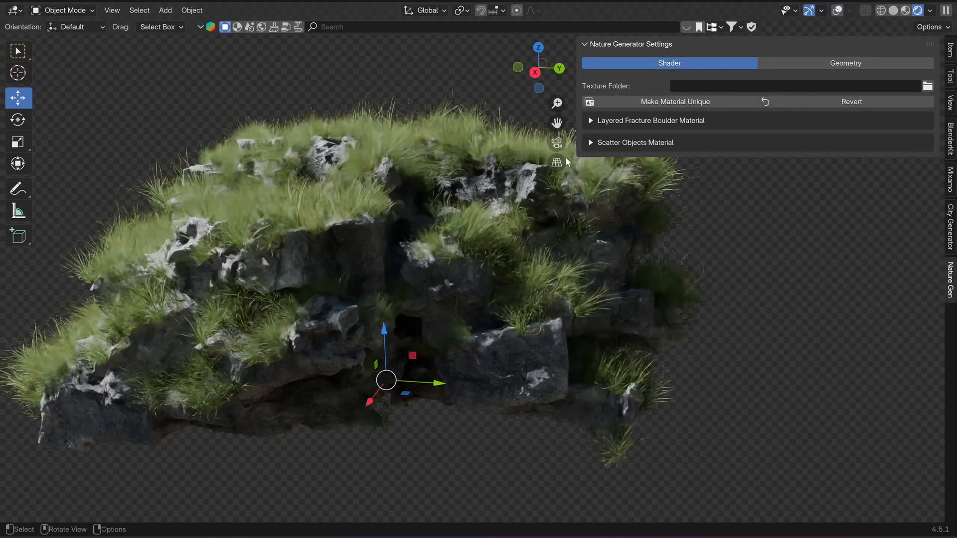
# Review the grass shader colour under Scatter Objects Material, then select the red basic rock.
pyautogui.click(636, 142)
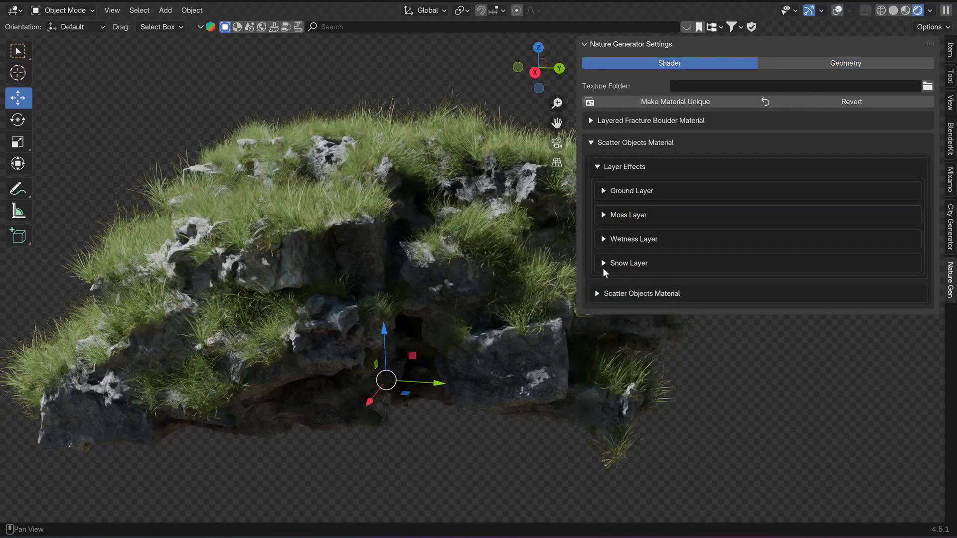
pyautogui.click(638, 293)
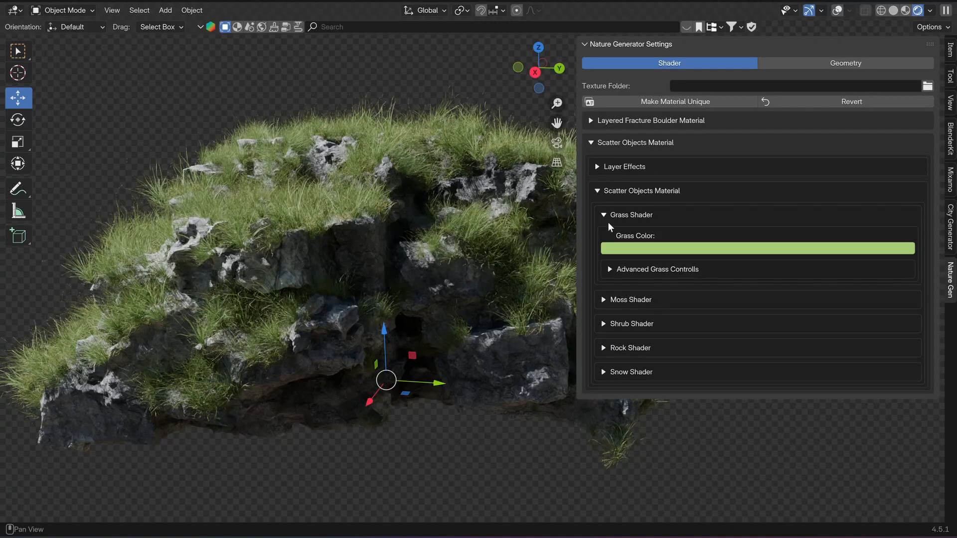
pyautogui.click(756, 249)
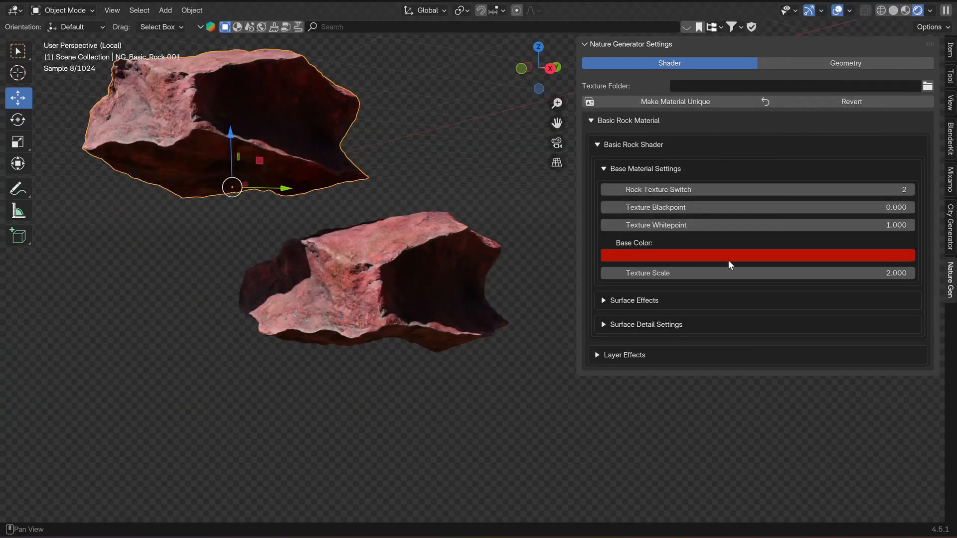
# Make the duplicated rock's material unique and recolour it green, then browse the rock assets.
pyautogui.click(756, 255)
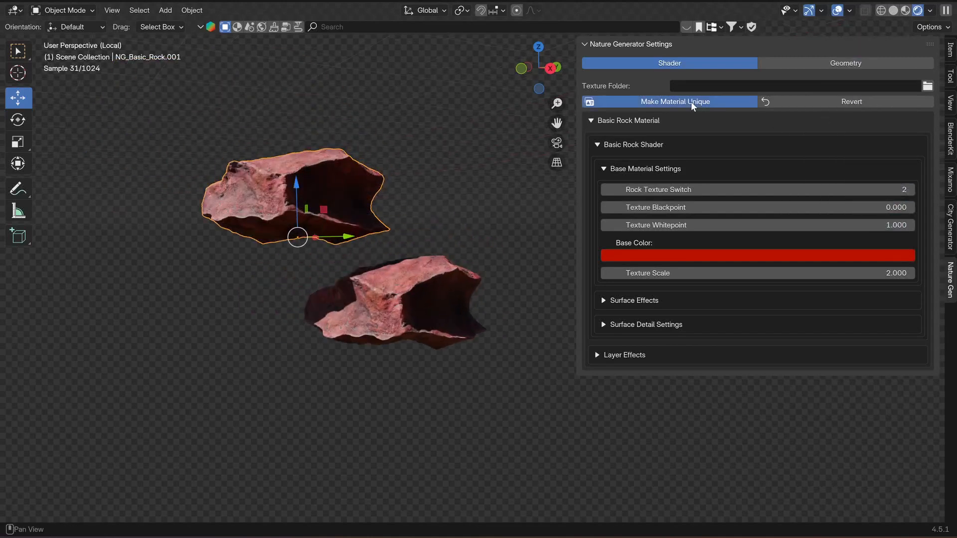
pyautogui.click(675, 102)
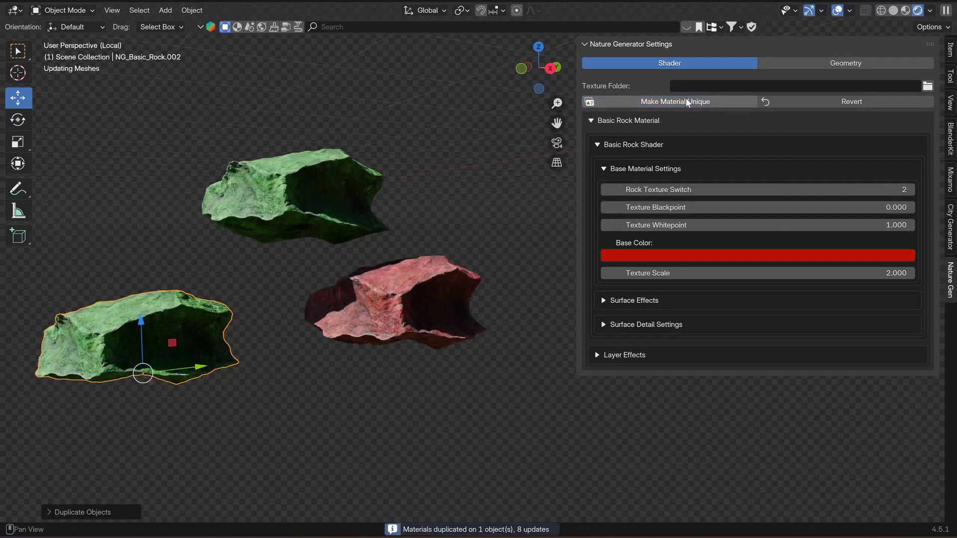
pyautogui.click(757, 255)
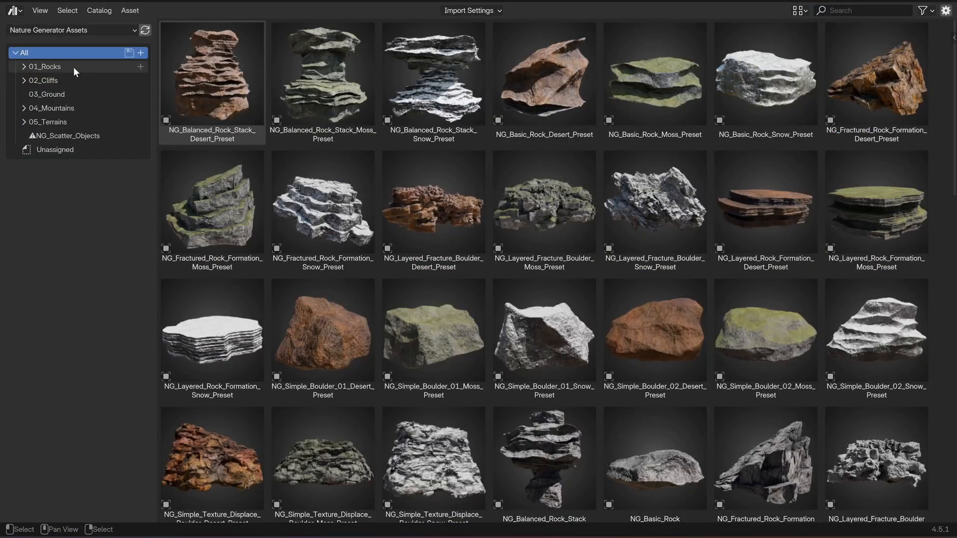
pyautogui.click(48, 94)
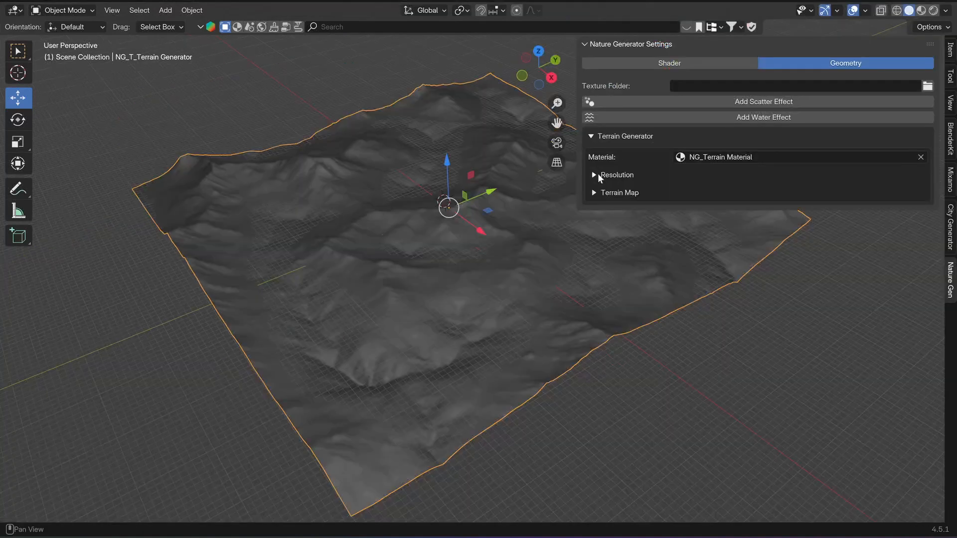
# Enable Custom Shape under Terrain Map with the circle curve and adjust Bottom Falloff.
pyautogui.click(593, 176)
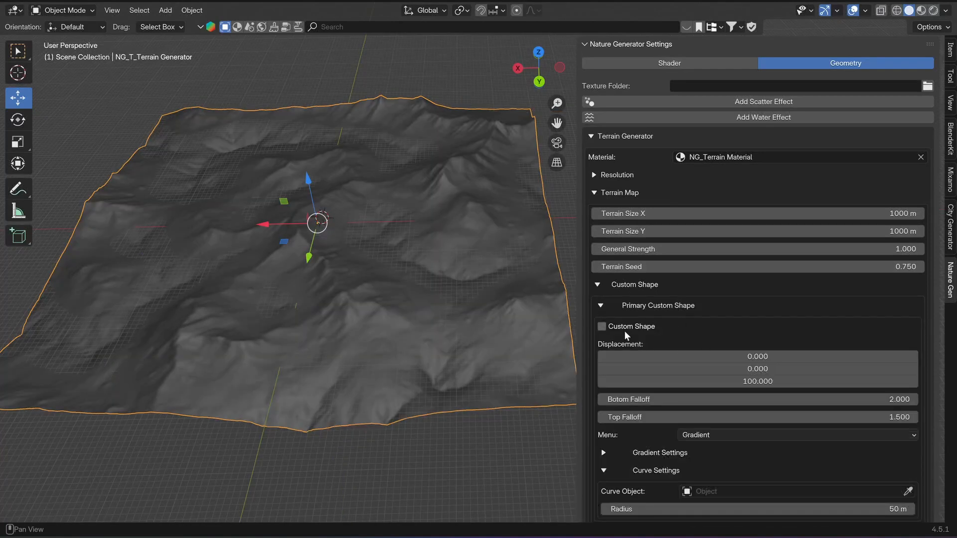
pyautogui.click(602, 327)
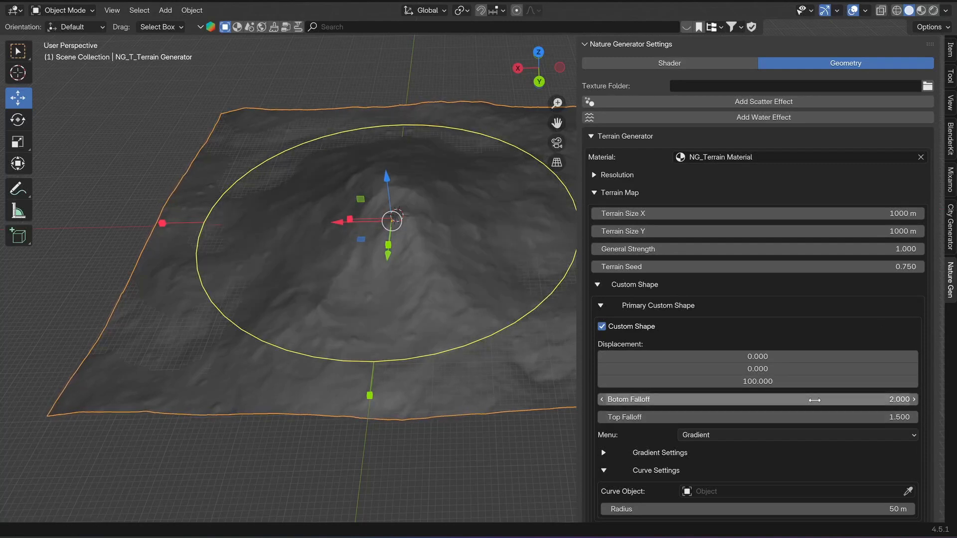
pyautogui.click(794, 435)
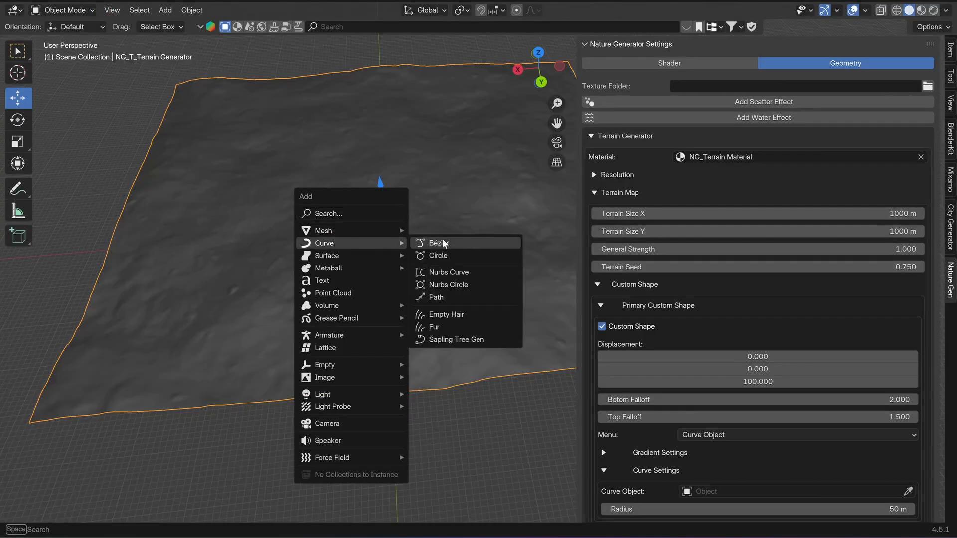
# Add a Bézier curve across the terrain and set it as the secondary custom shape carving a valley.
pyautogui.click(437, 243)
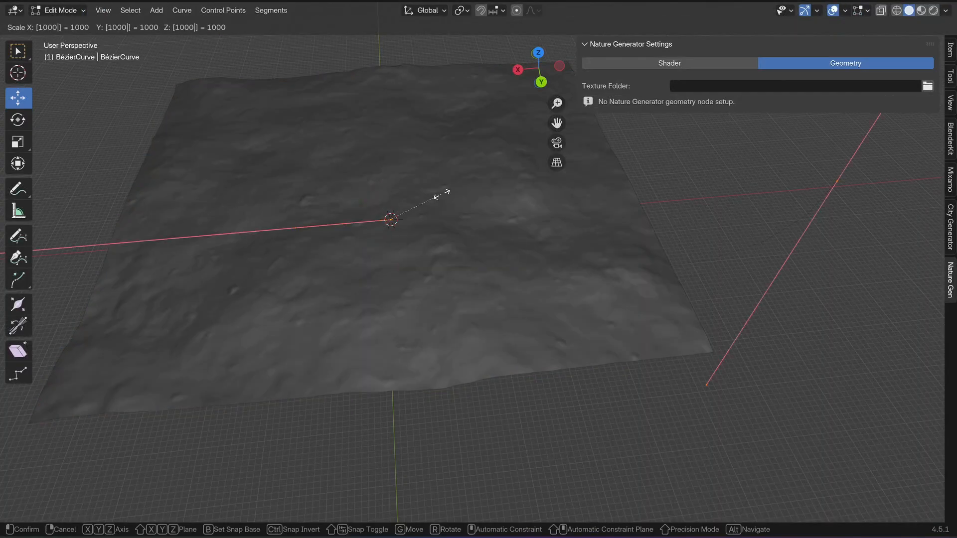
pyautogui.press('Tab')
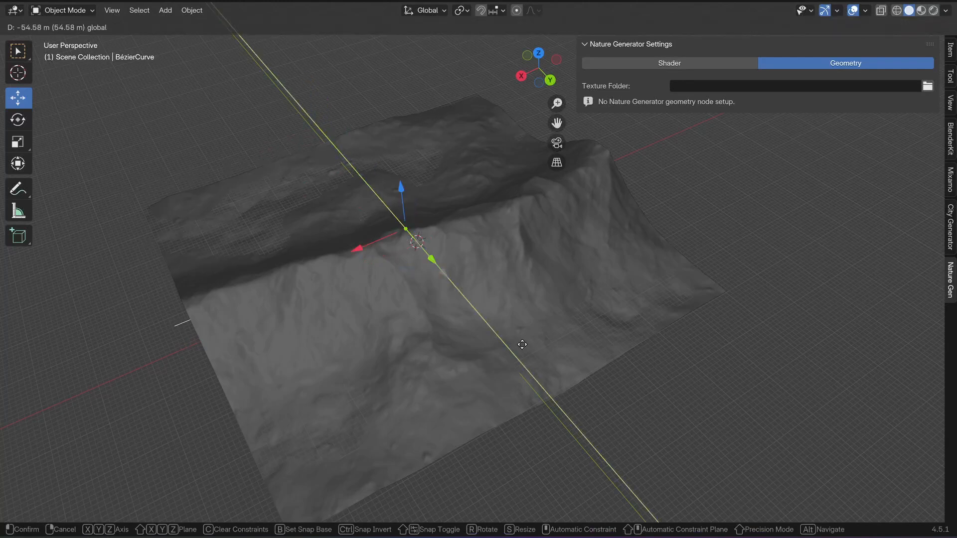
pyautogui.press('Tab')
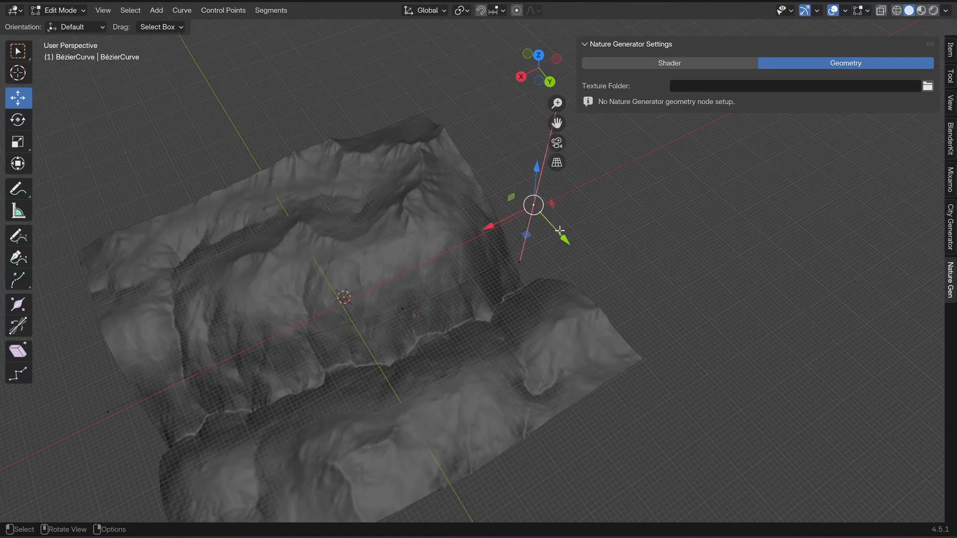
pyautogui.moveTo(532, 204); pyautogui.dragTo(619, 300)
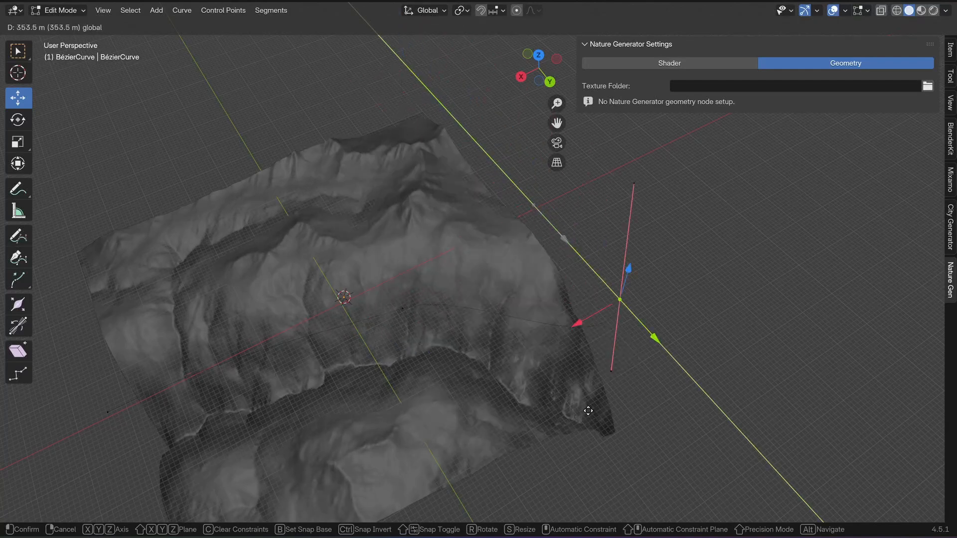
pyautogui.press('Tab')
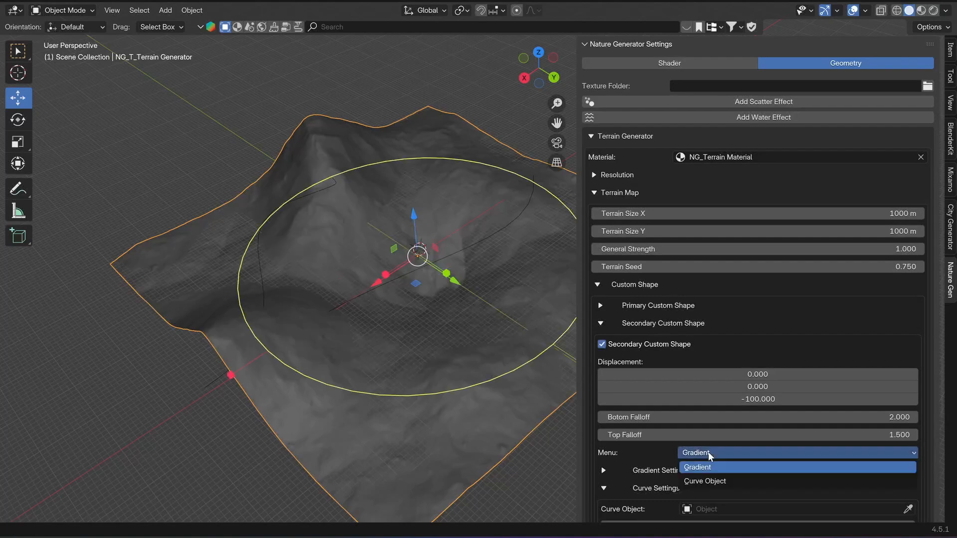
pyautogui.click(705, 481)
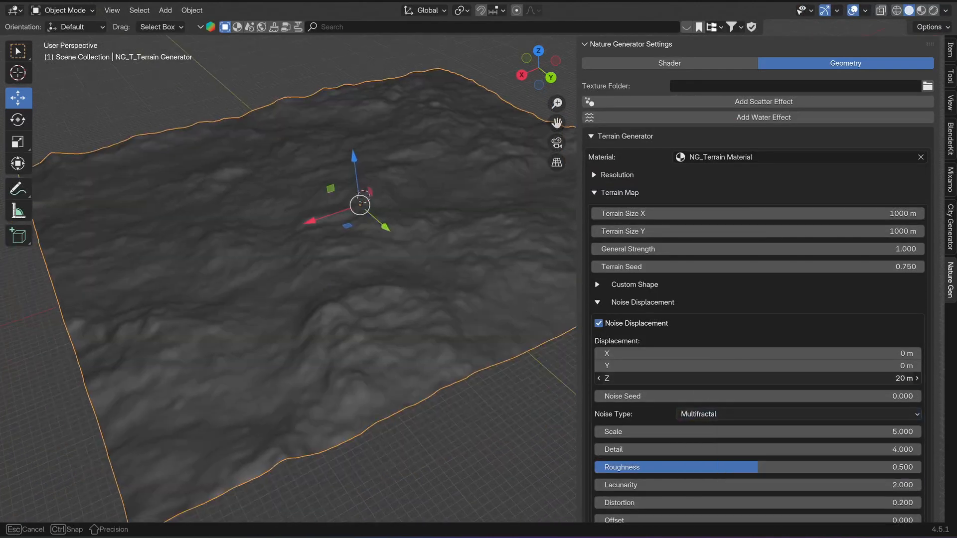
# Enable erosion on the terrain and turn on Boundary Falloff with a distance of about 210 m.
pyautogui.click(796, 414)
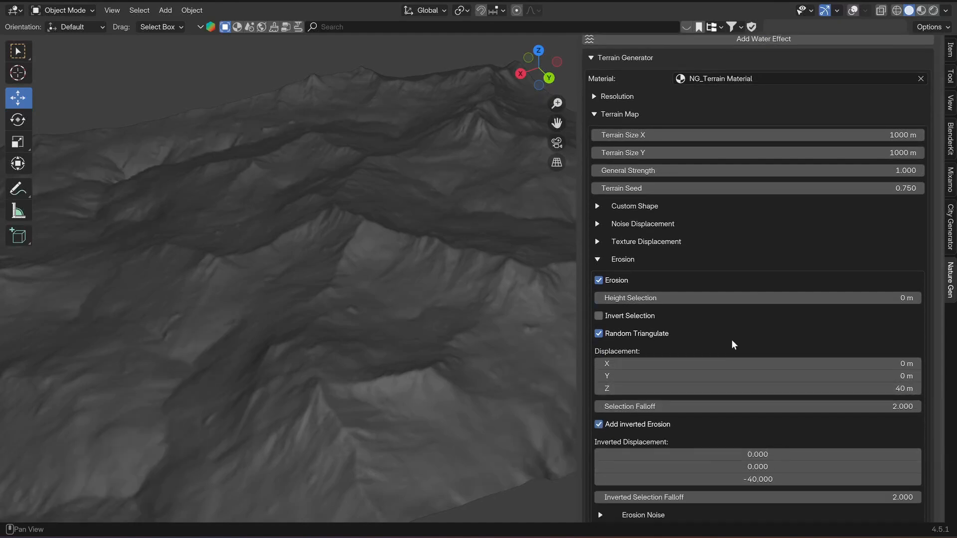
pyautogui.moveTo(757, 479); pyautogui.dragTo(757, 428)
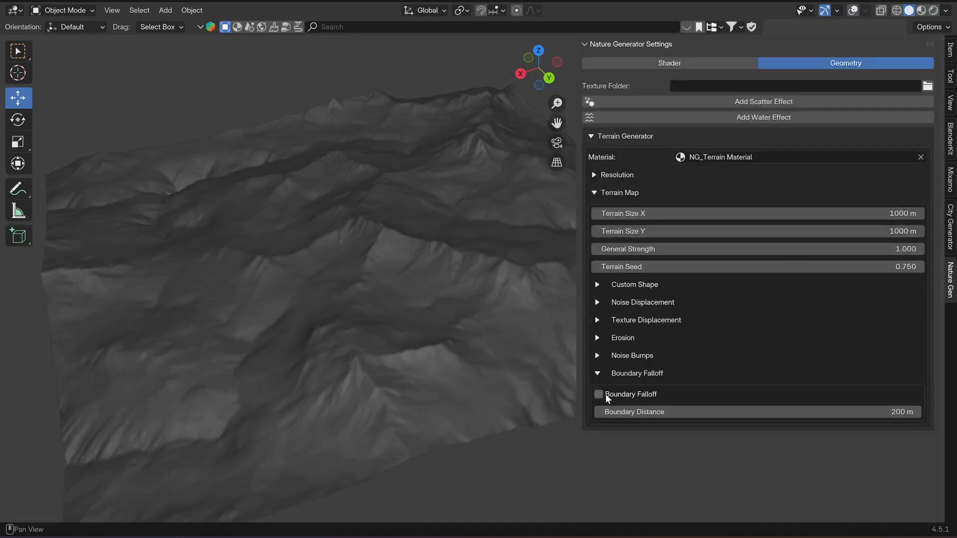
pyautogui.click(598, 395)
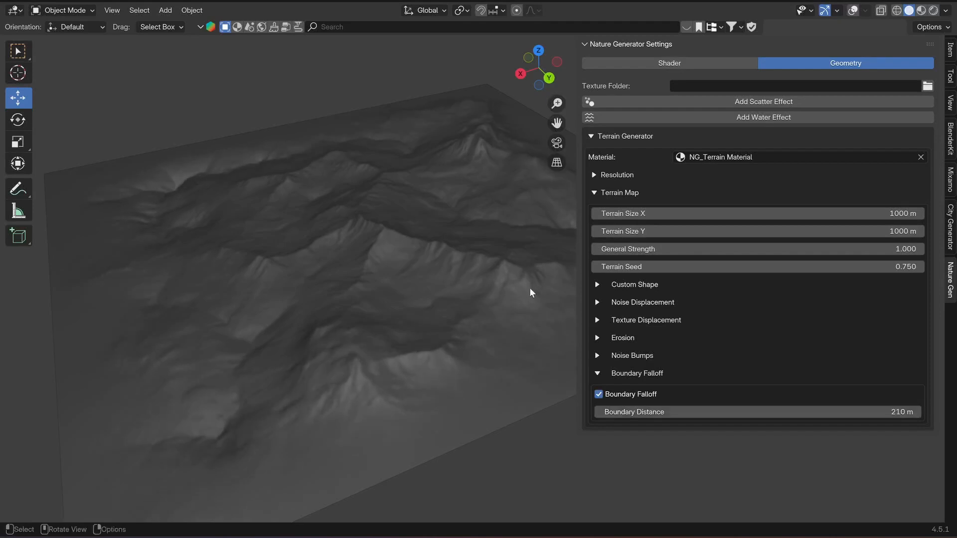
pyautogui.click(763, 102)
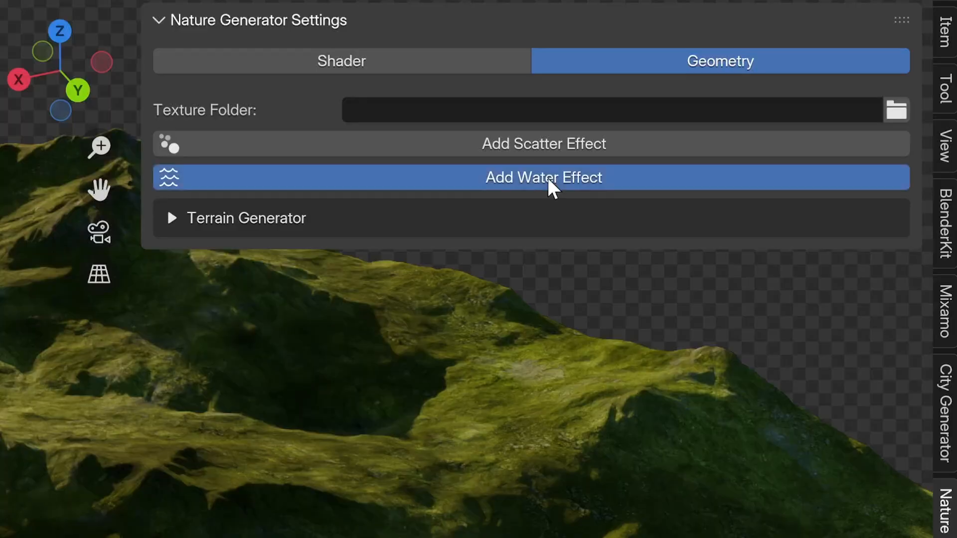
# Add a water effect at -11.9 m height flooding the valleys, then switch to the shader settings.
pyautogui.click(542, 178)
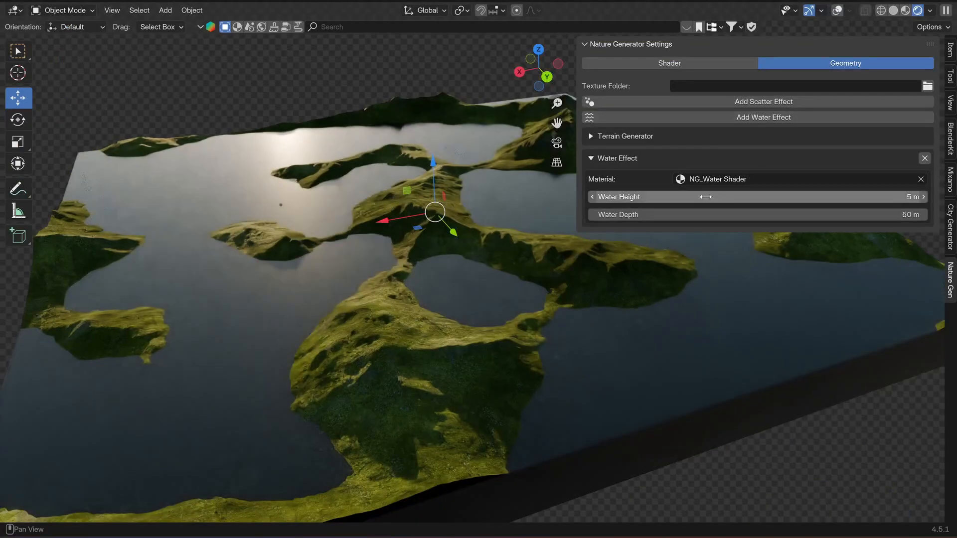
pyautogui.moveTo(706, 196); pyautogui.dragTo(762, 197)
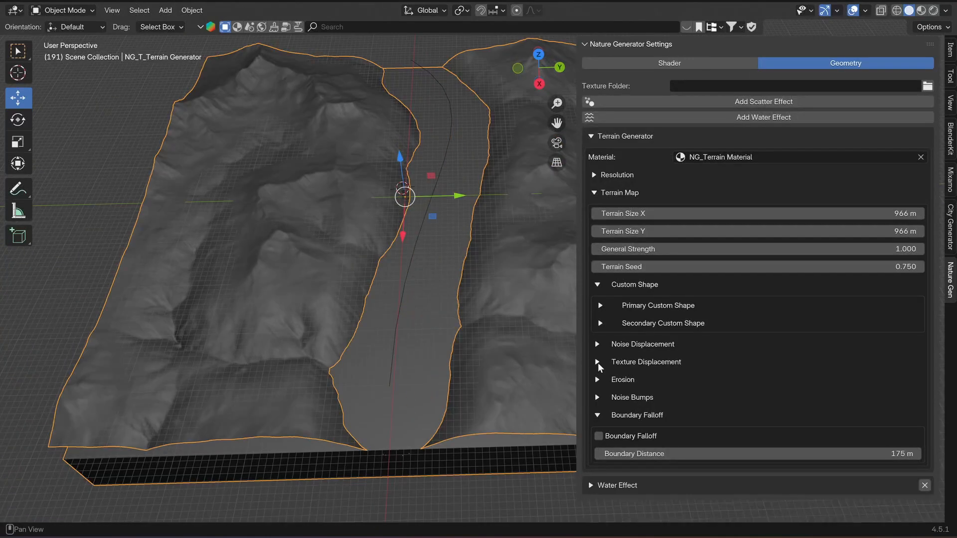
pyautogui.click(600, 305)
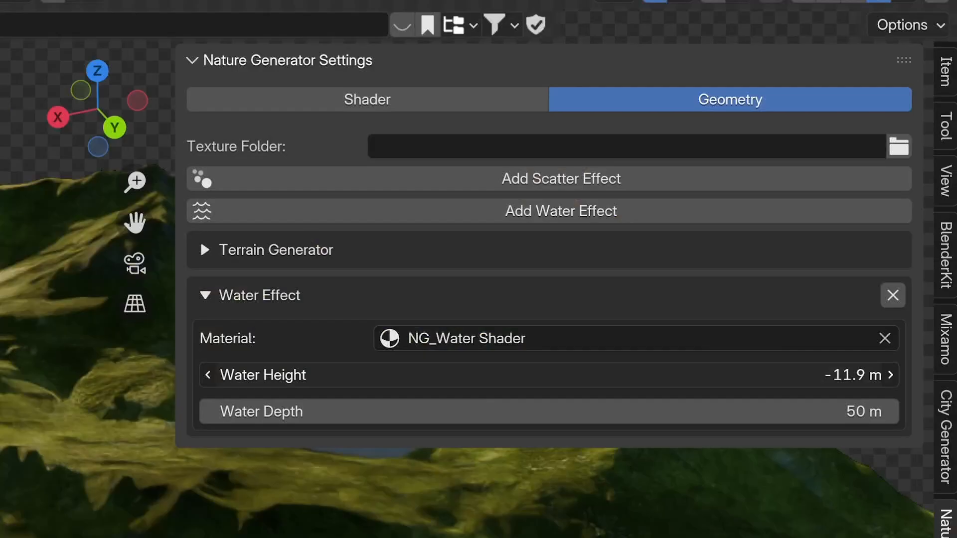
pyautogui.click(366, 100)
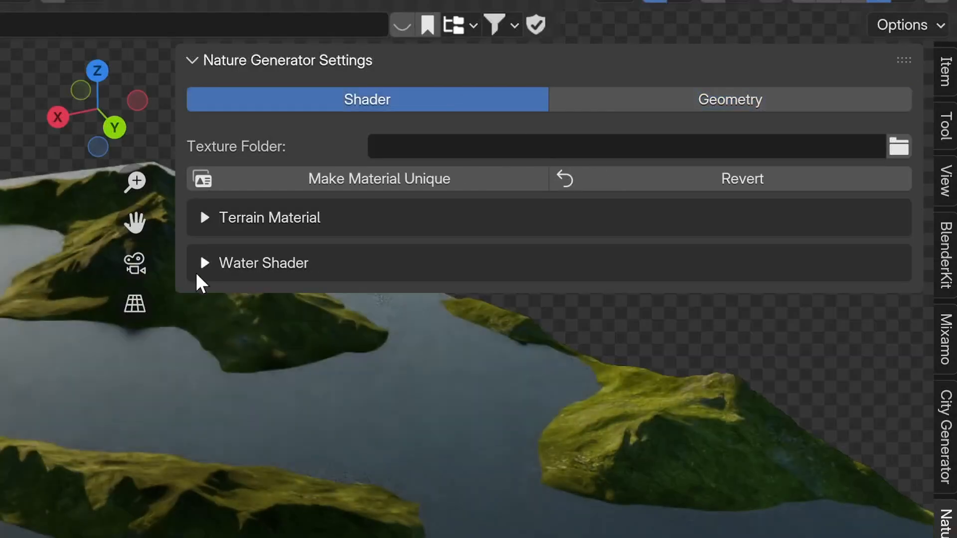
# Set the water shader's Noise Bump Strength to 1.000 for stronger ripples.
pyautogui.click(262, 264)
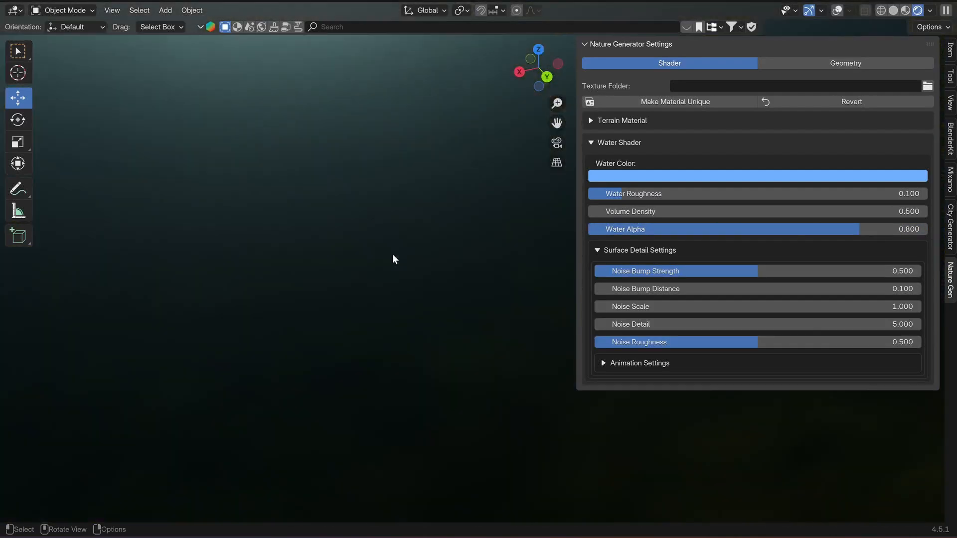
pyautogui.moveTo(671, 271); pyautogui.dragTo(903, 271)
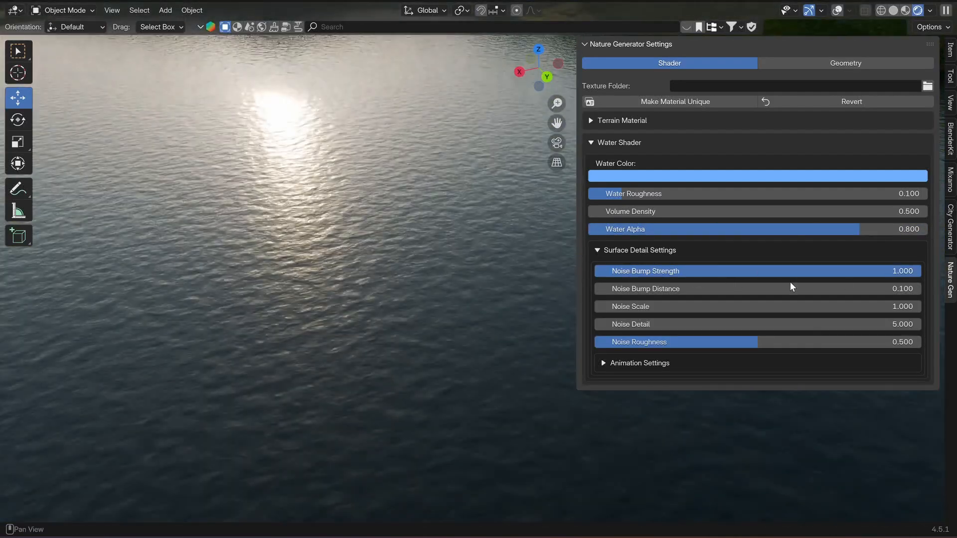
pyautogui.click(640, 362)
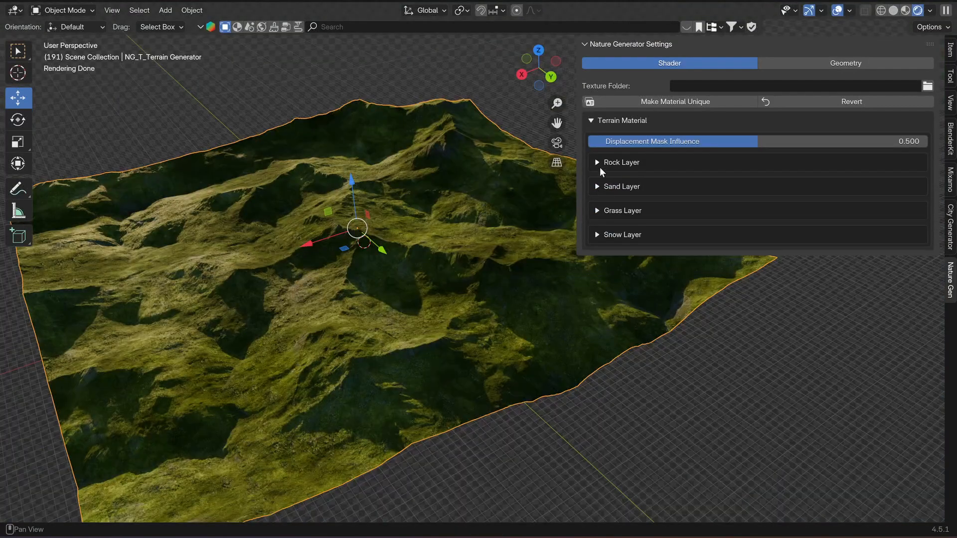
# Hide the grass layer and tweak the rock layer's texture variant, crevice mask threshold and bump distance.
pyautogui.click(597, 210)
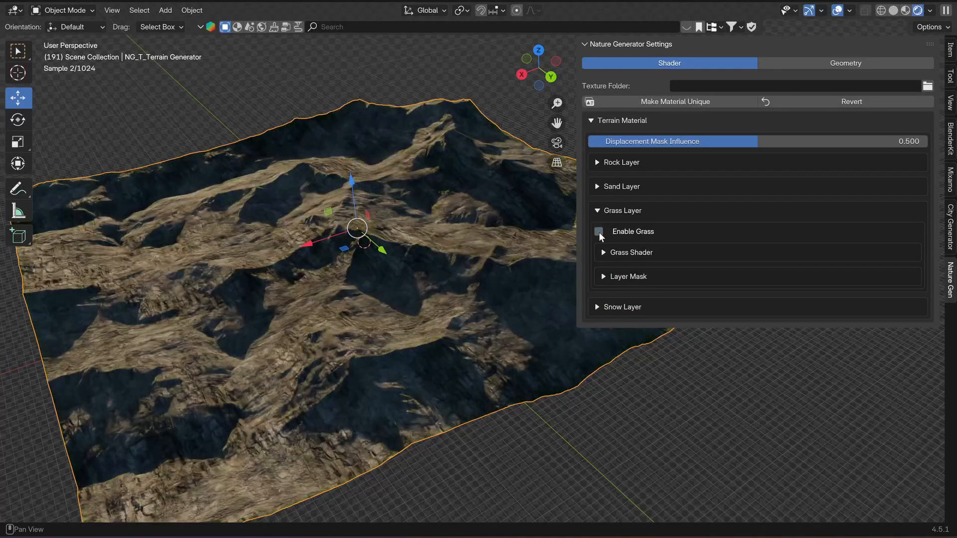
pyautogui.click(599, 231)
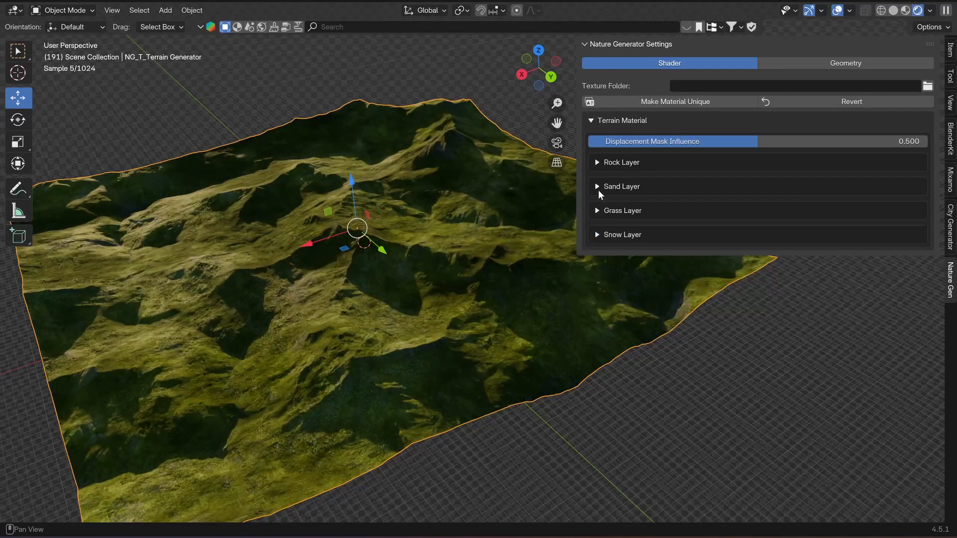
pyautogui.click(621, 162)
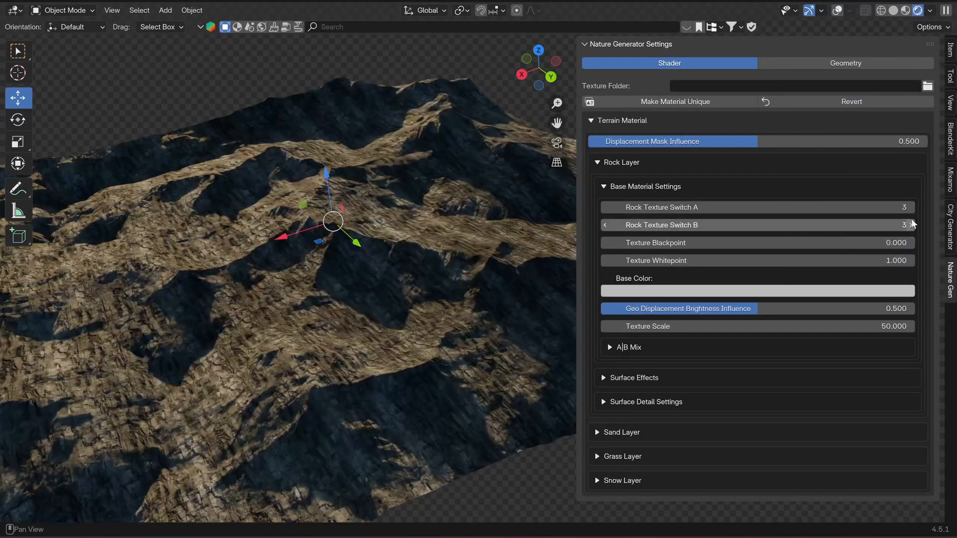
pyautogui.click(605, 207)
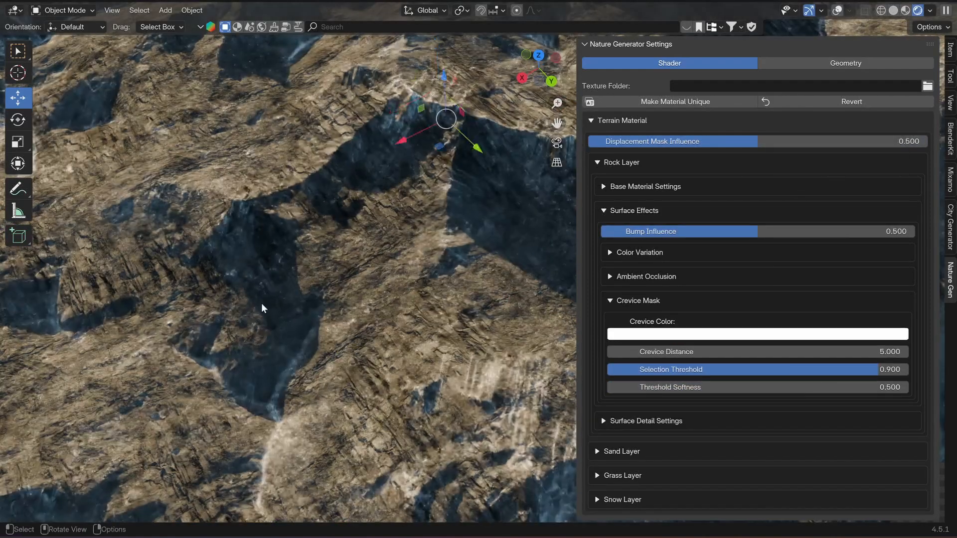
pyautogui.click(757, 334)
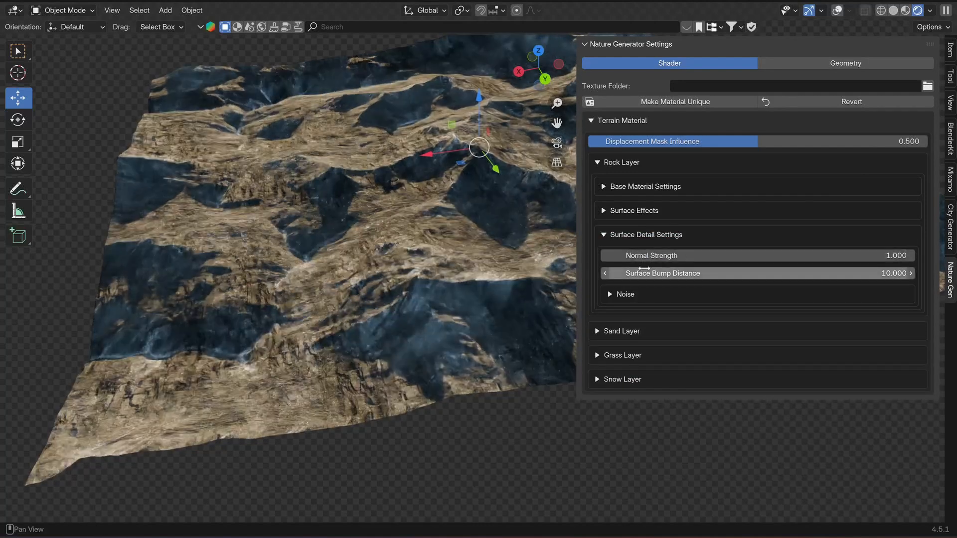
pyautogui.click(624, 294)
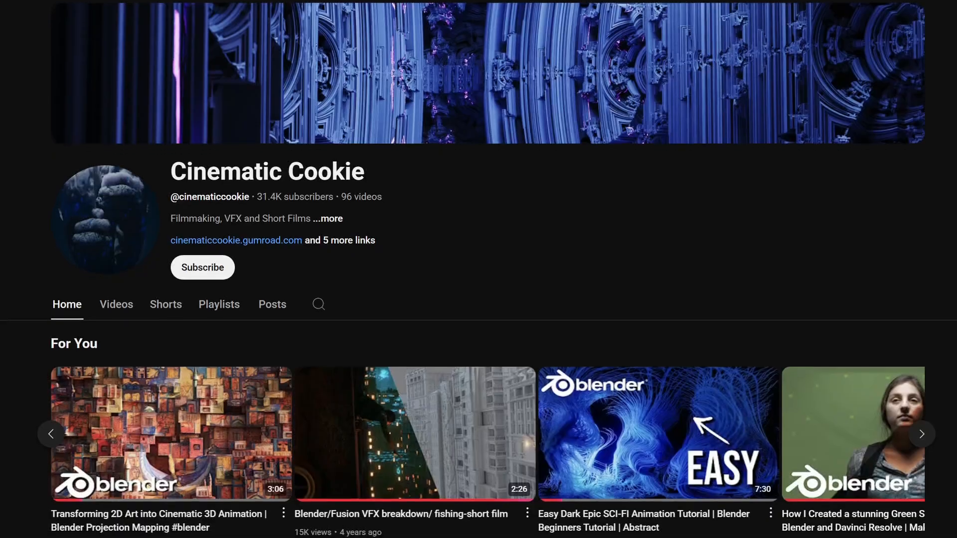
# Scroll the Cinematic Cookie channel page down to its Videos row of Blender tutorials.
pyautogui.scroll(-3)
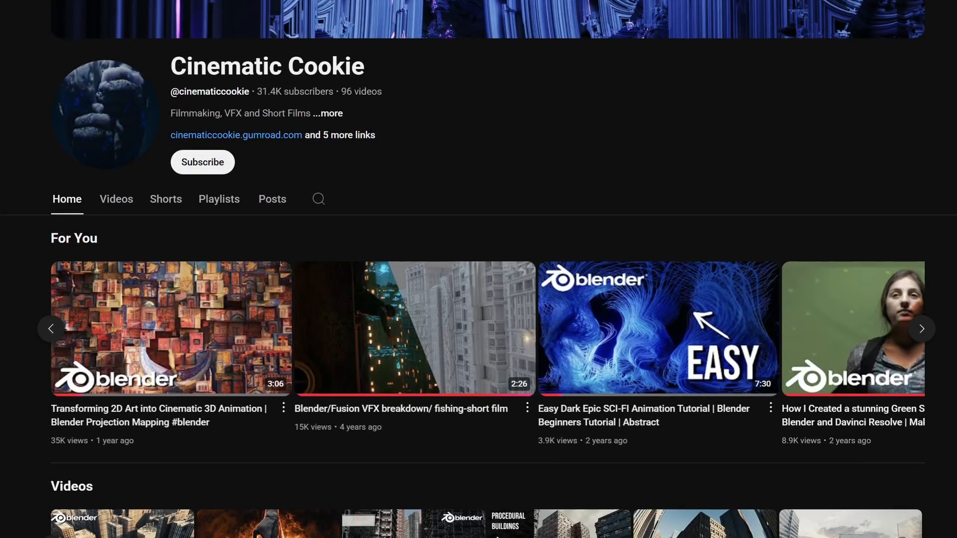